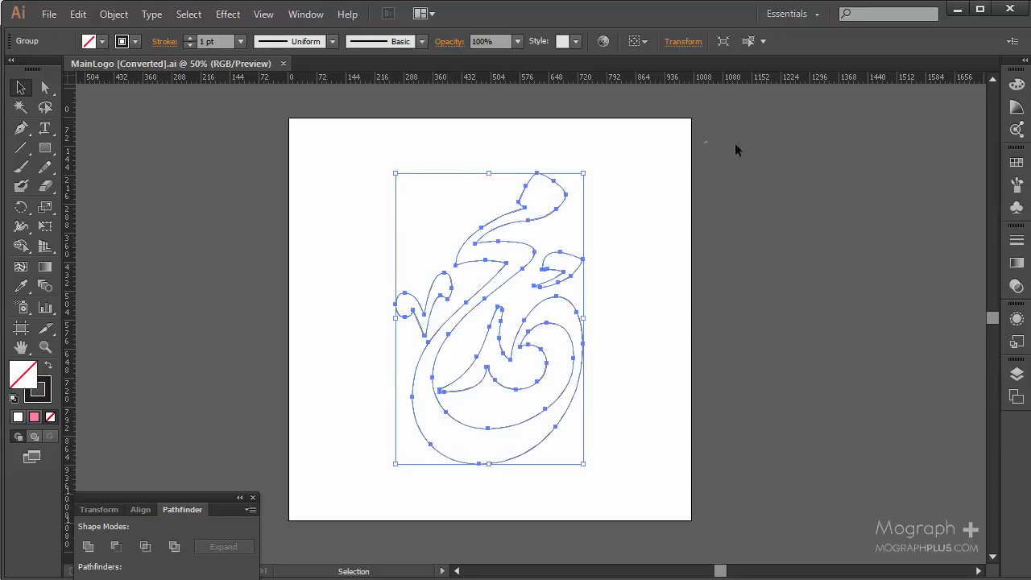
mouse_move(395, 353)
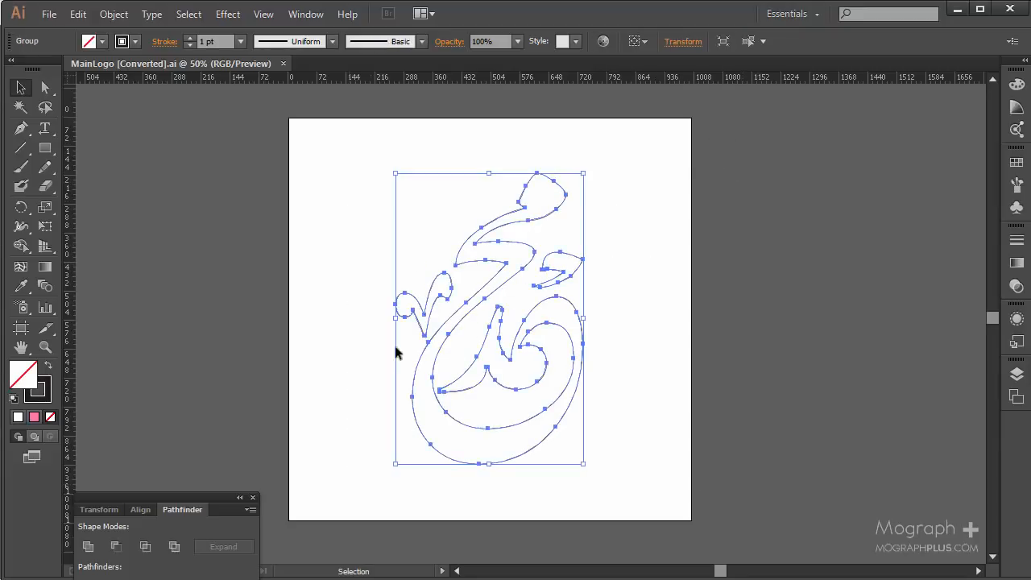
Start Save As and browse to the Ai files folder in Project files.
left_click(48, 13)
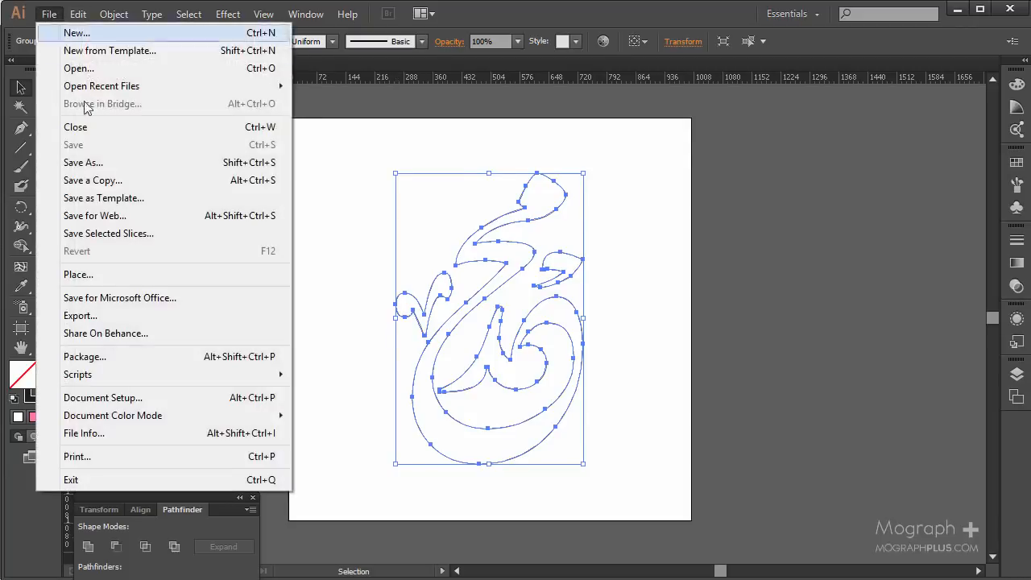
left_click(84, 161)
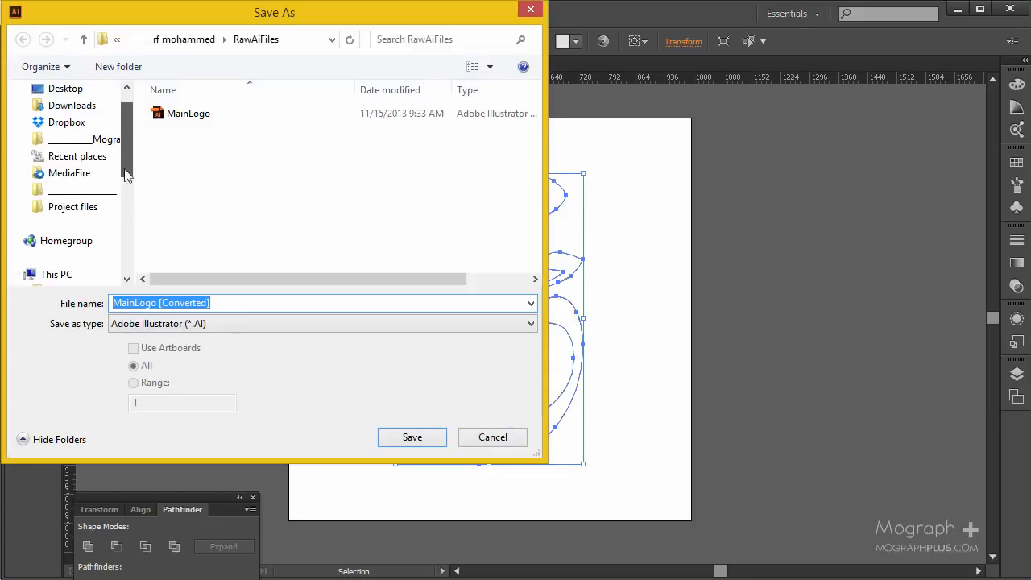
left_click(71, 206)
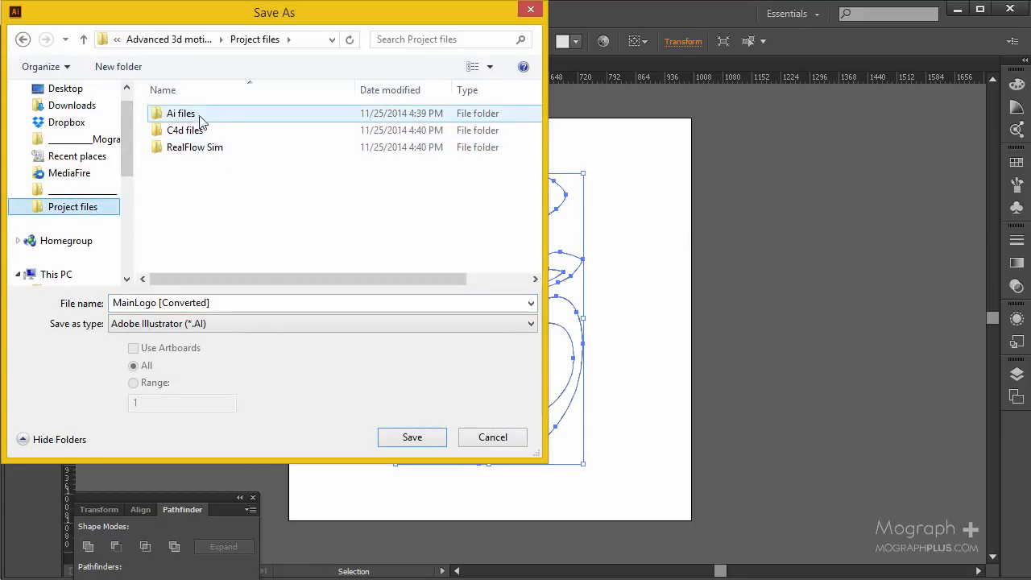
double_click(181, 113)
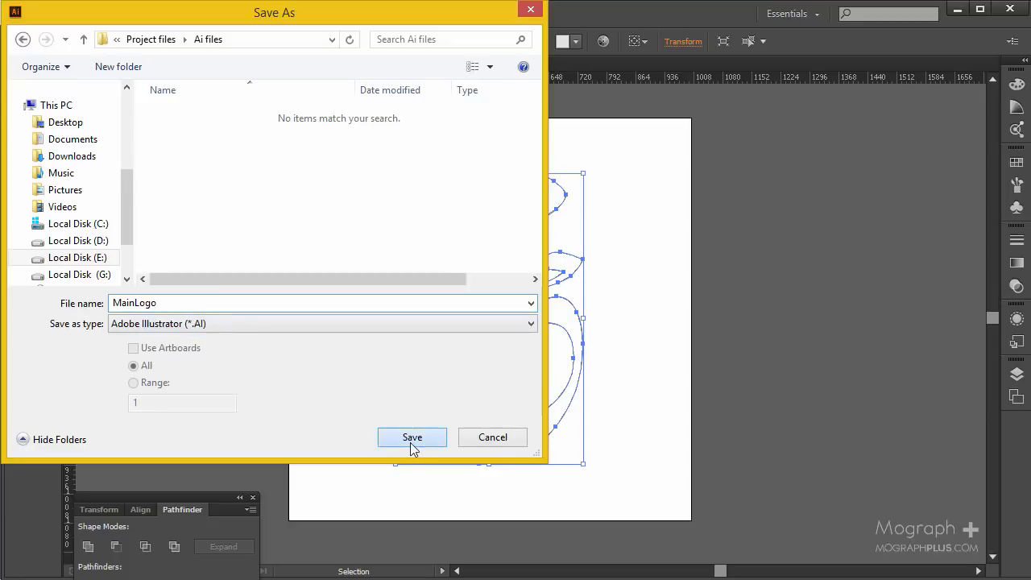
Save the logo as MainLogo, confirming format options and the older-format warning.
left_click(412, 437)
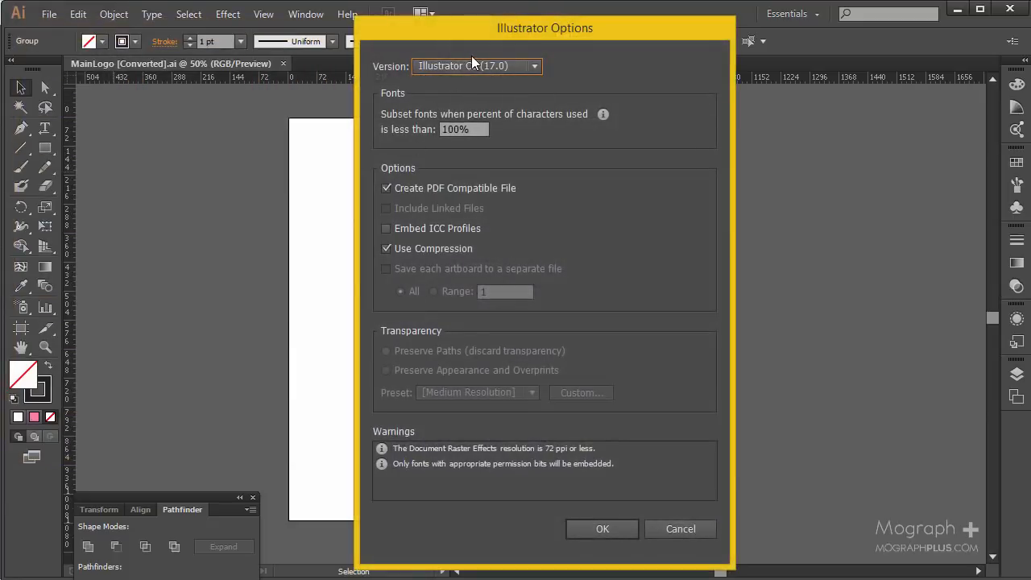
left_click(476, 64)
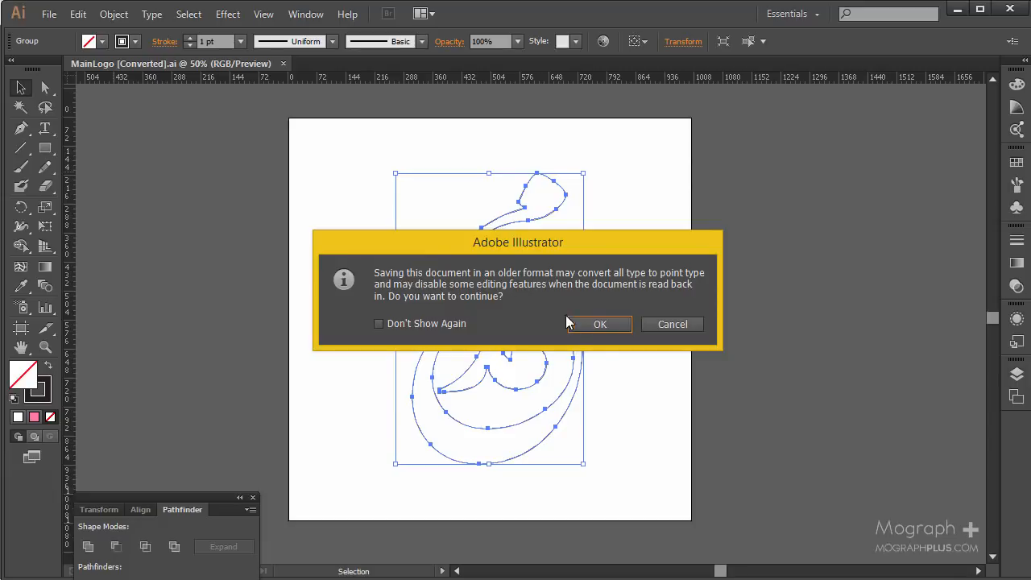
left_click(599, 324)
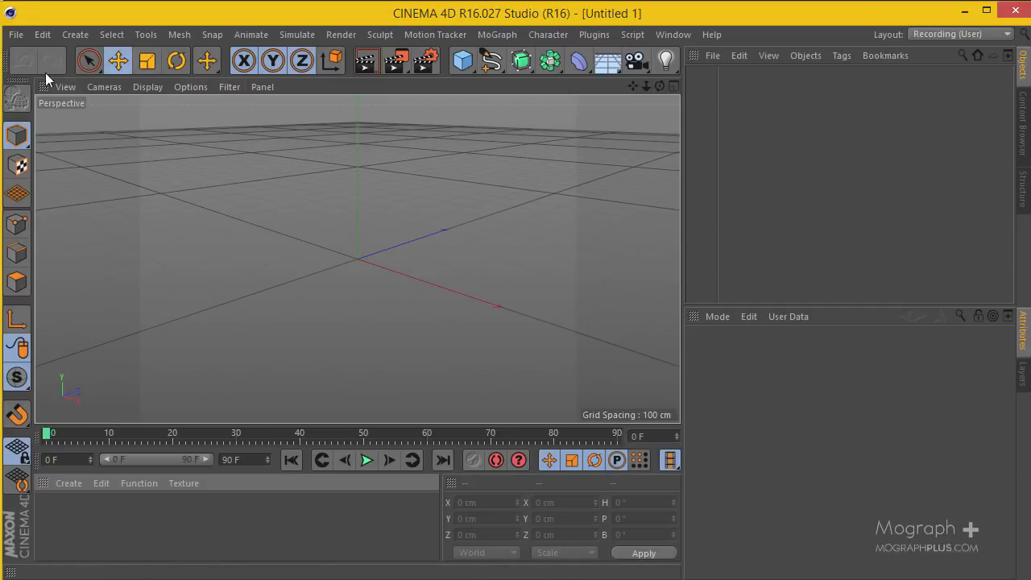
mouse_move(16, 34)
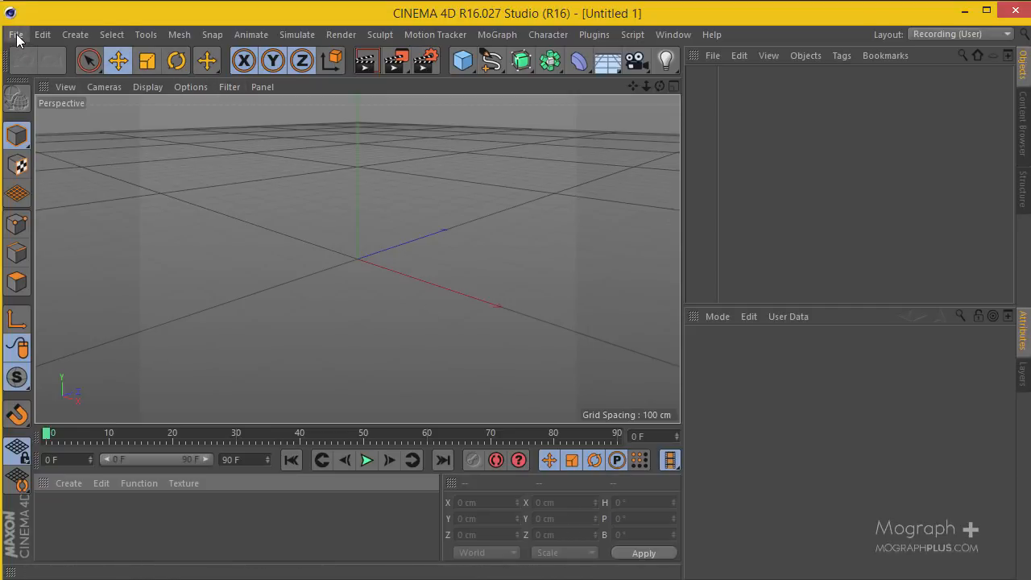
Start a Merge and browse to the Ai files folder in Project files.
left_click(16, 34)
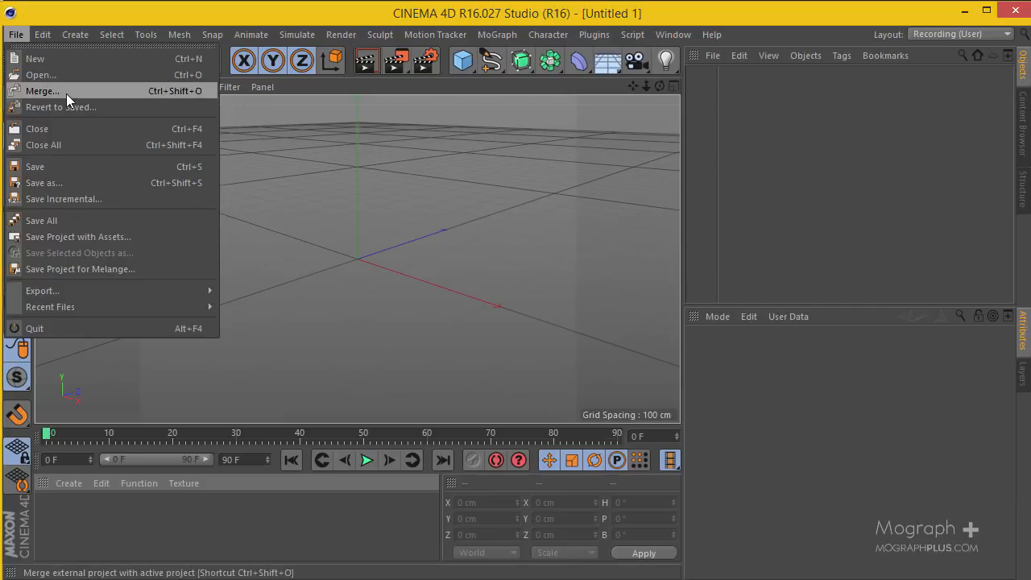
left_click(42, 90)
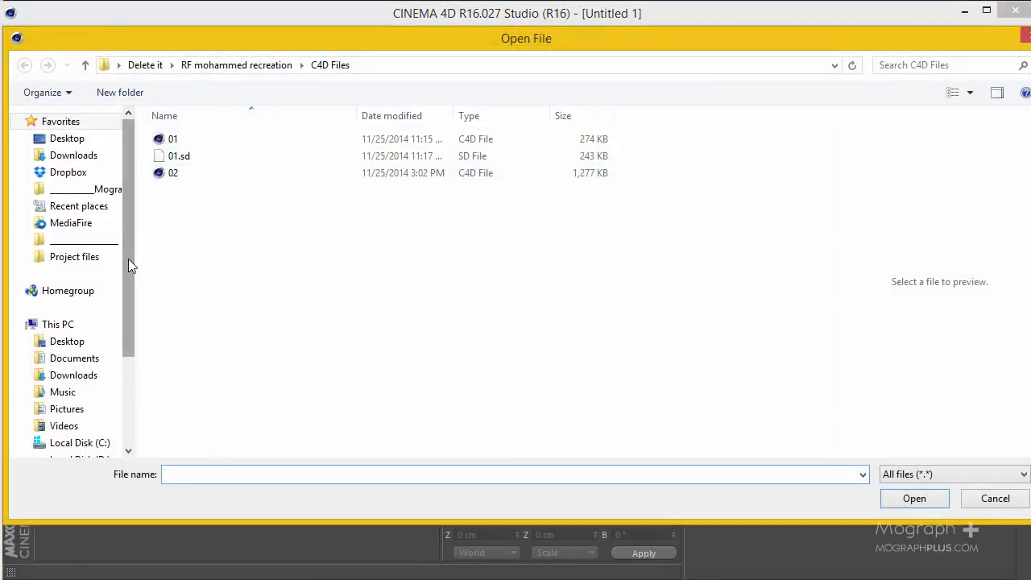
left_click(178, 154)
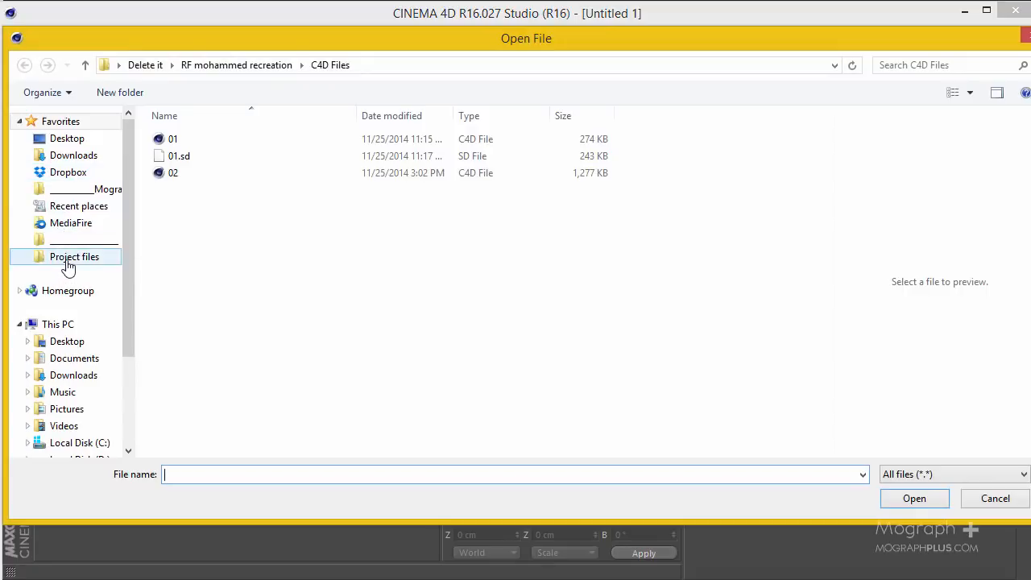
left_click(74, 256)
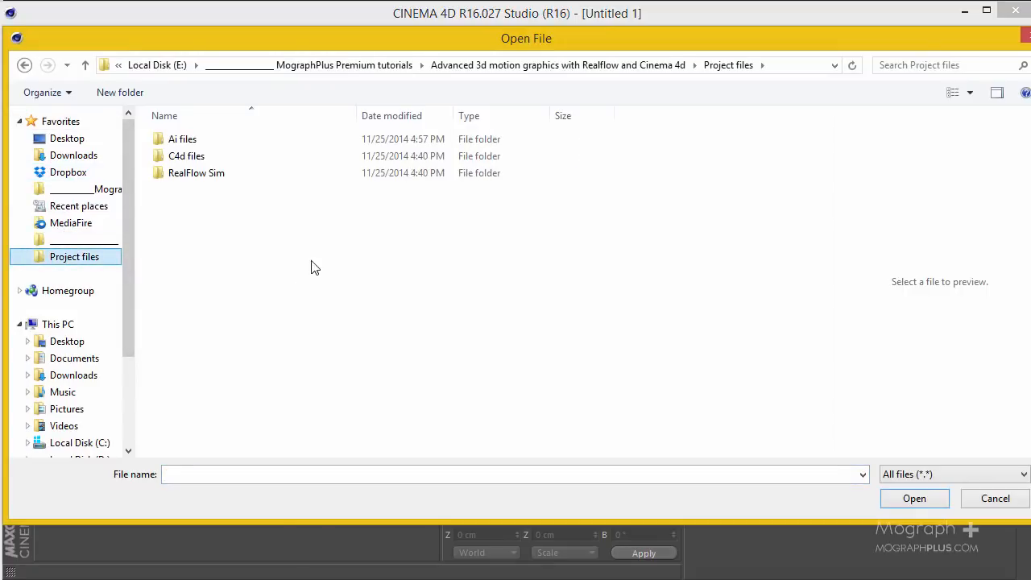
left_click(197, 173)
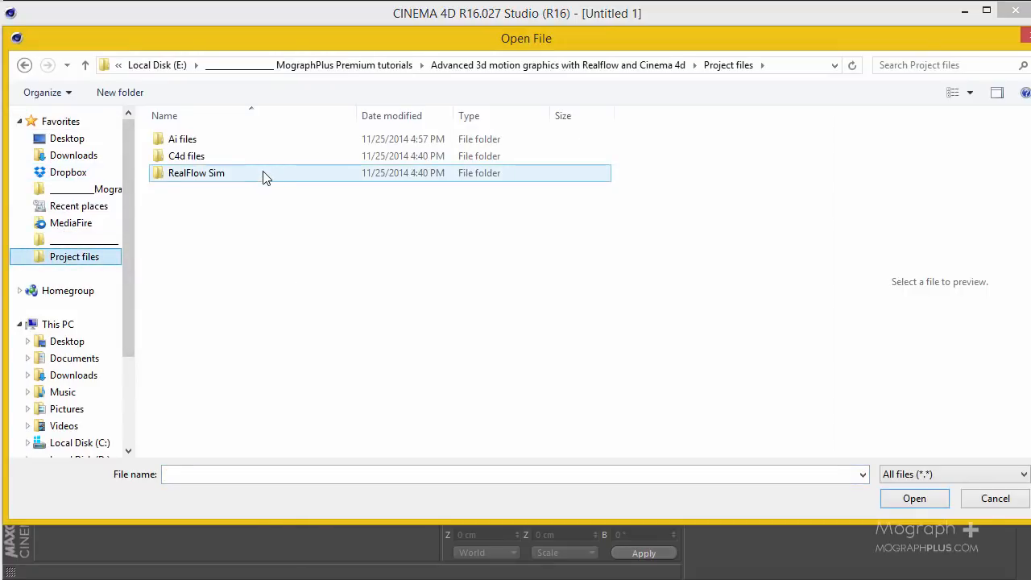
mouse_move(238, 172)
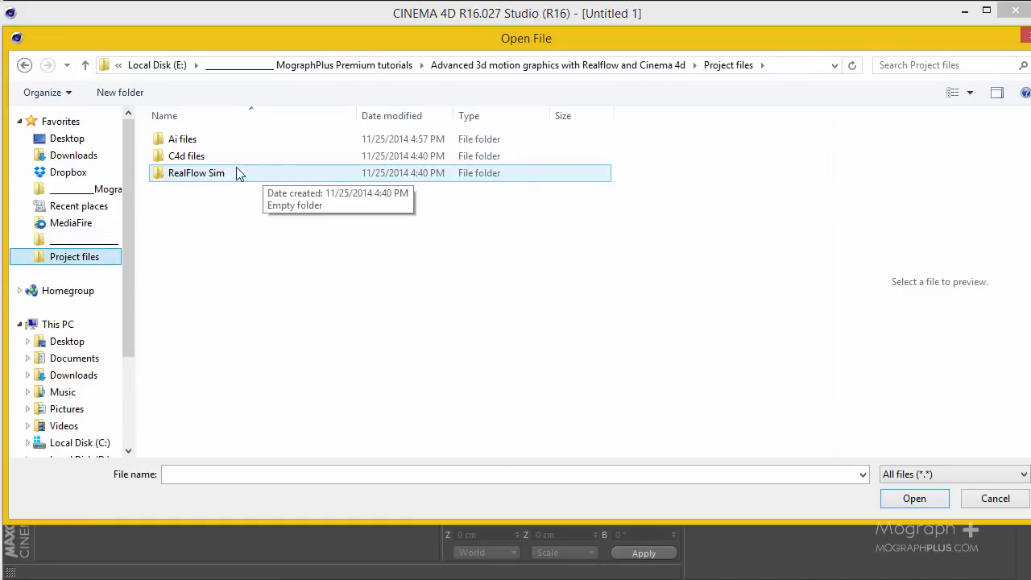
double_click(182, 138)
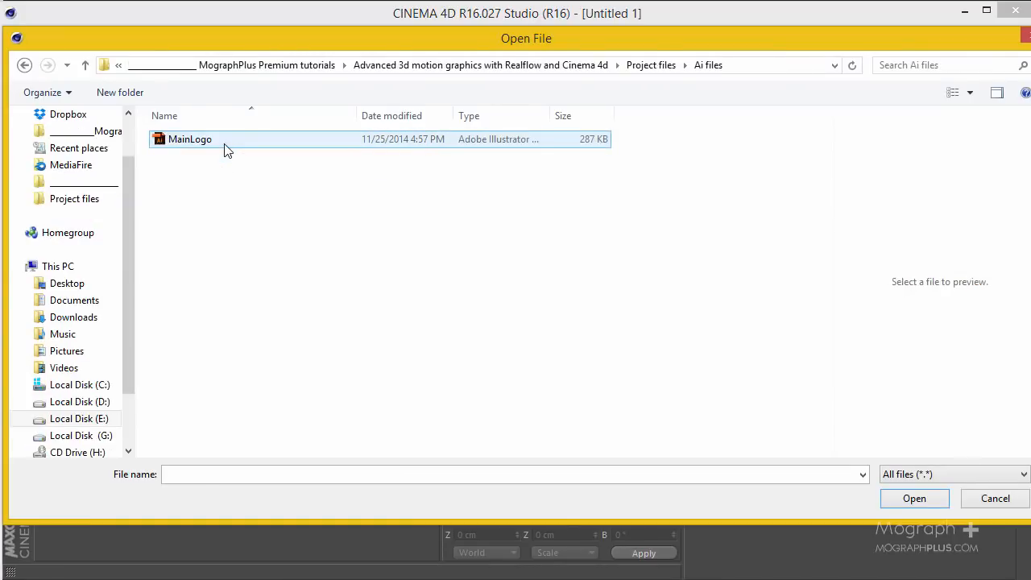
Load MainLogo.ai, accepting the Adobe Illustrator import settings.
left_click(915, 498)
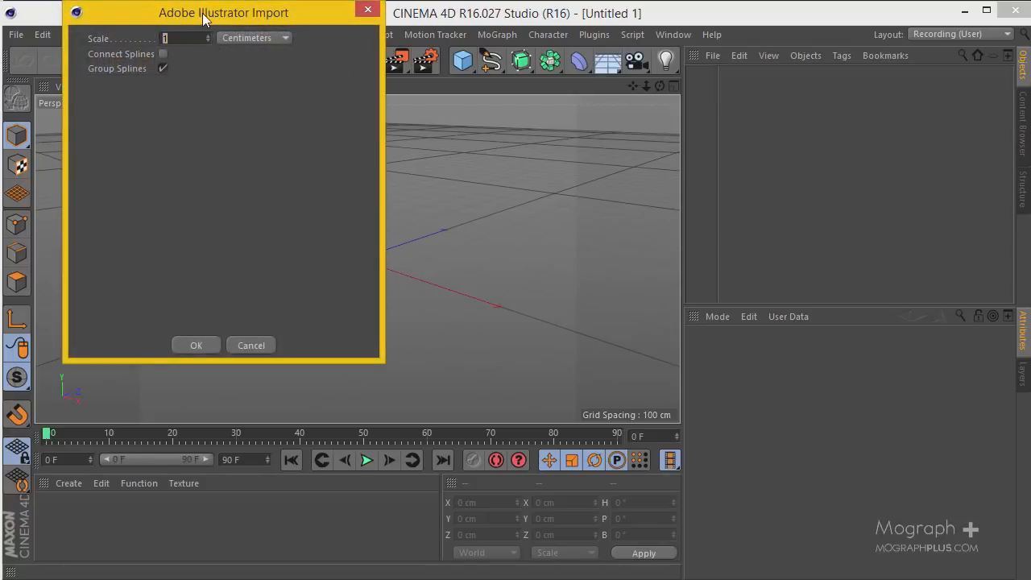
left_click_drag(223, 13, 331, 138)
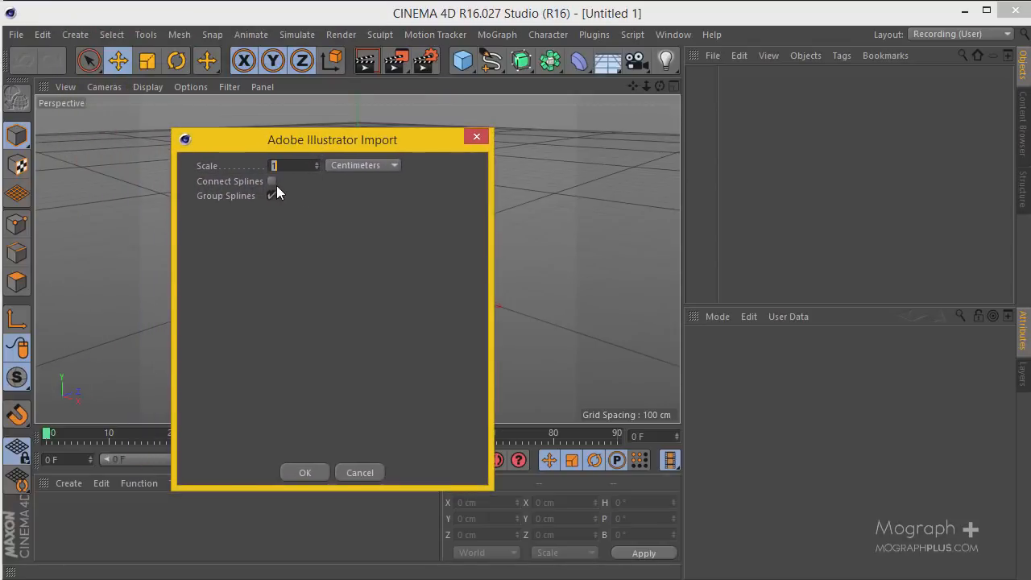
left_click(304, 472)
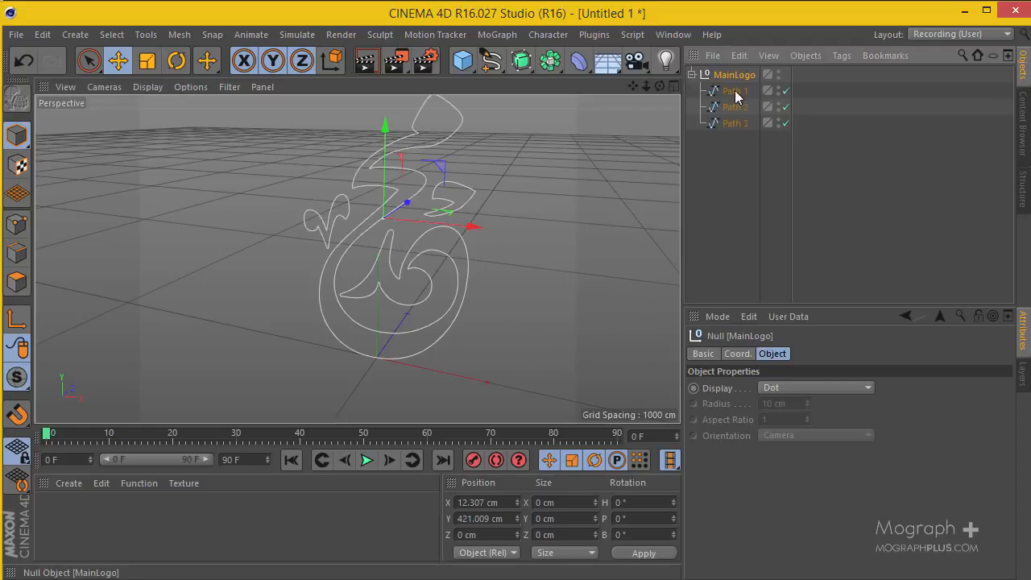
Pull Path 2 out of MainLogo, hide the group, and rename the path Main Logo.
left_click(734, 106)
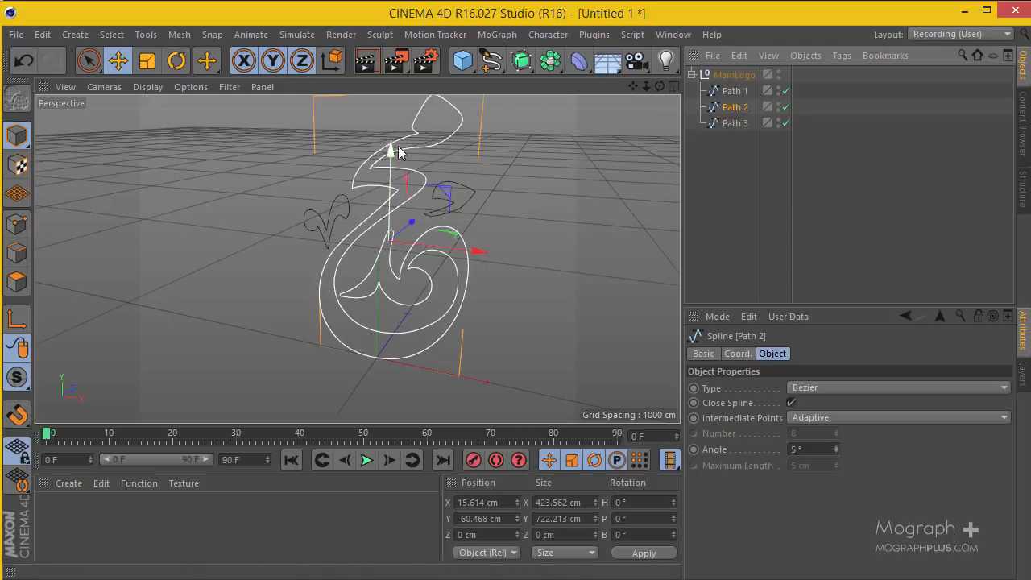
mouse_move(389, 153)
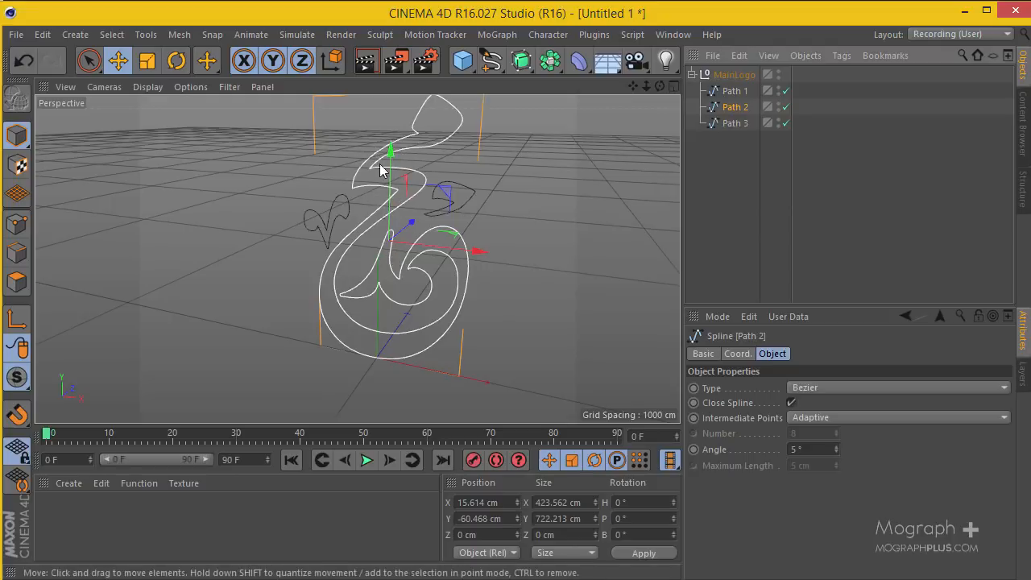
mouse_move(370, 153)
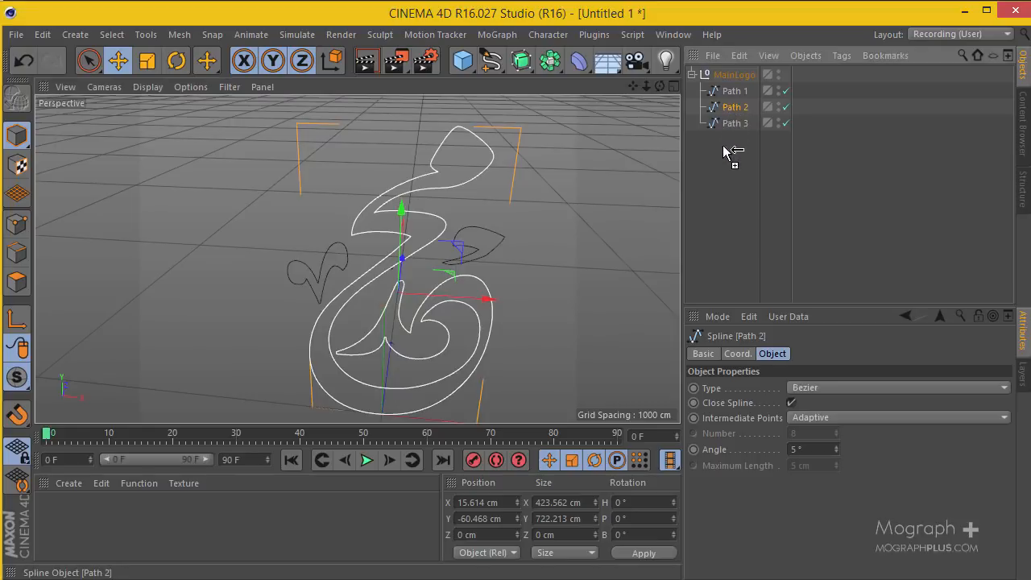
left_click_drag(735, 106, 724, 139)
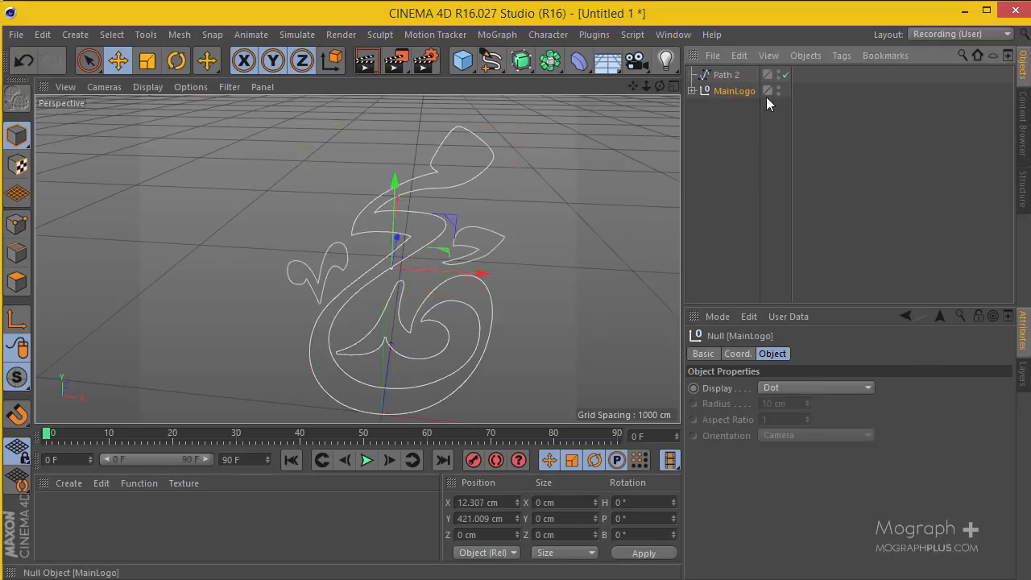
left_click(778, 90)
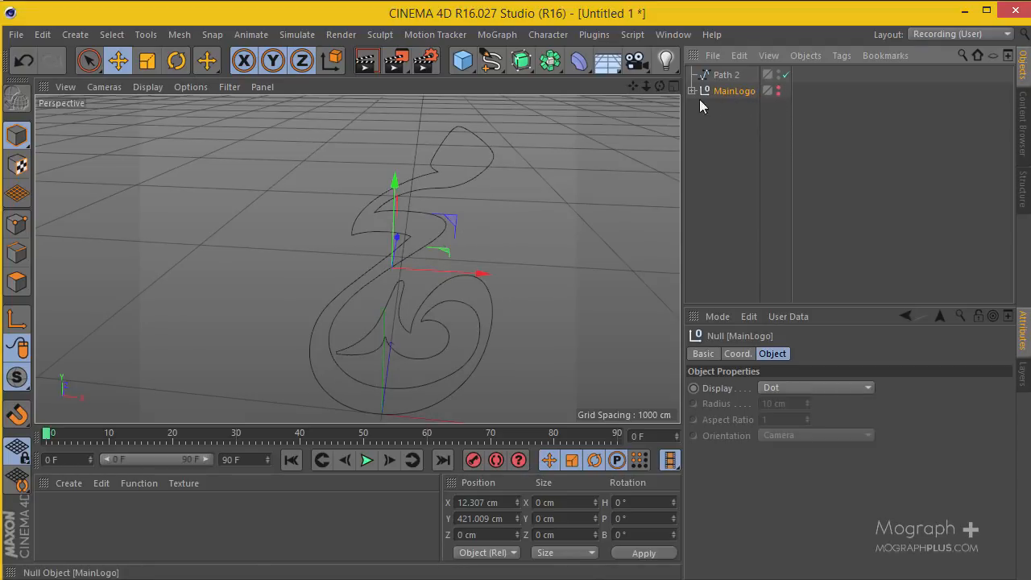
left_click(725, 74)
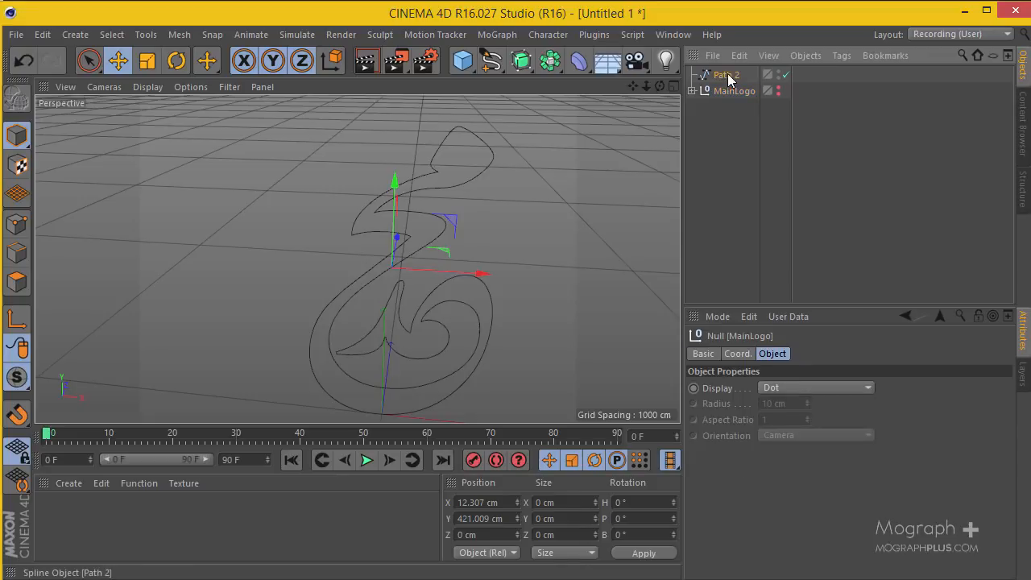
double_click(725, 74)
type("Main Logo")
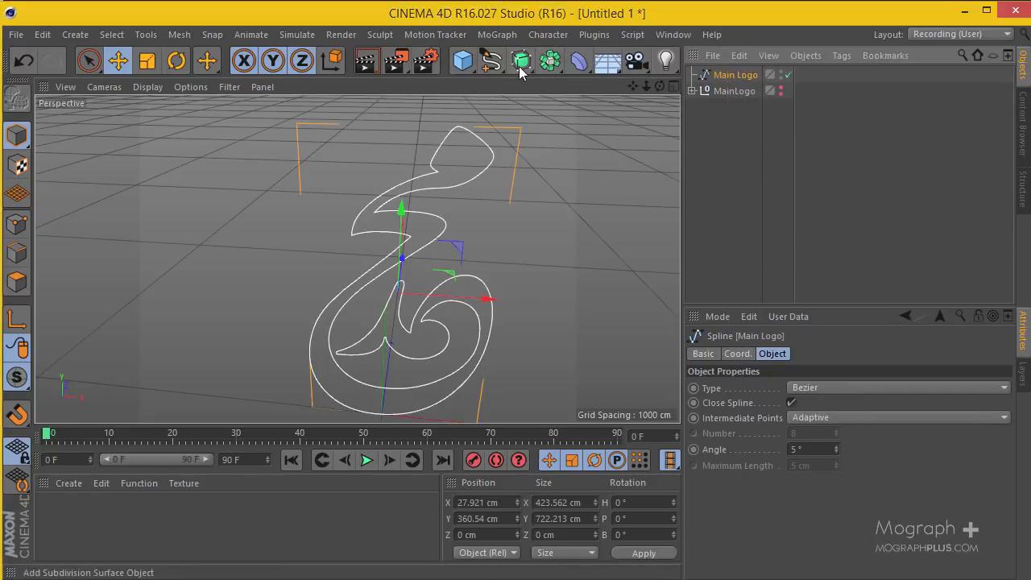
Add an Extrude generator from the spline generators palette.
left_click(521, 61)
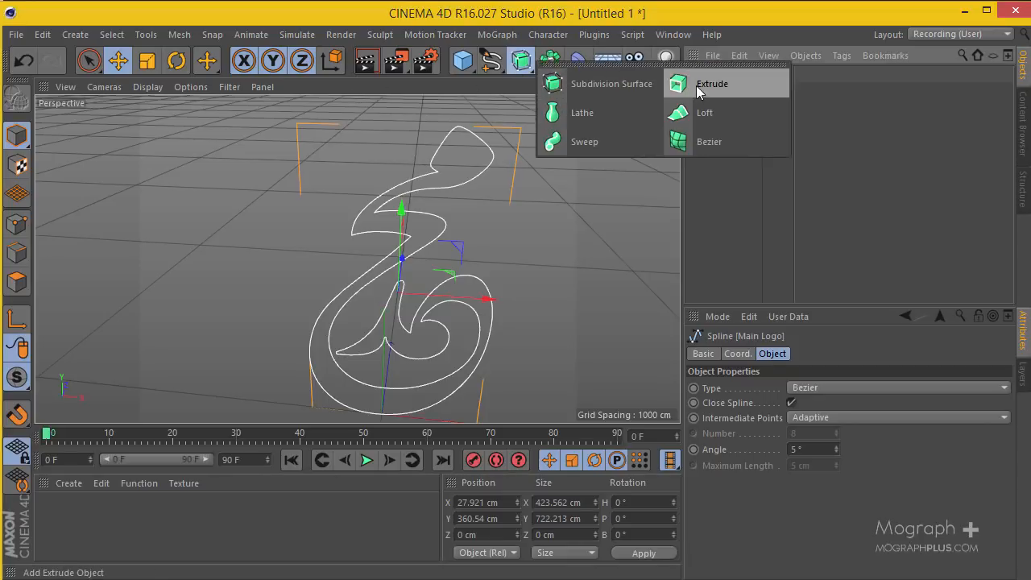
left_click(712, 84)
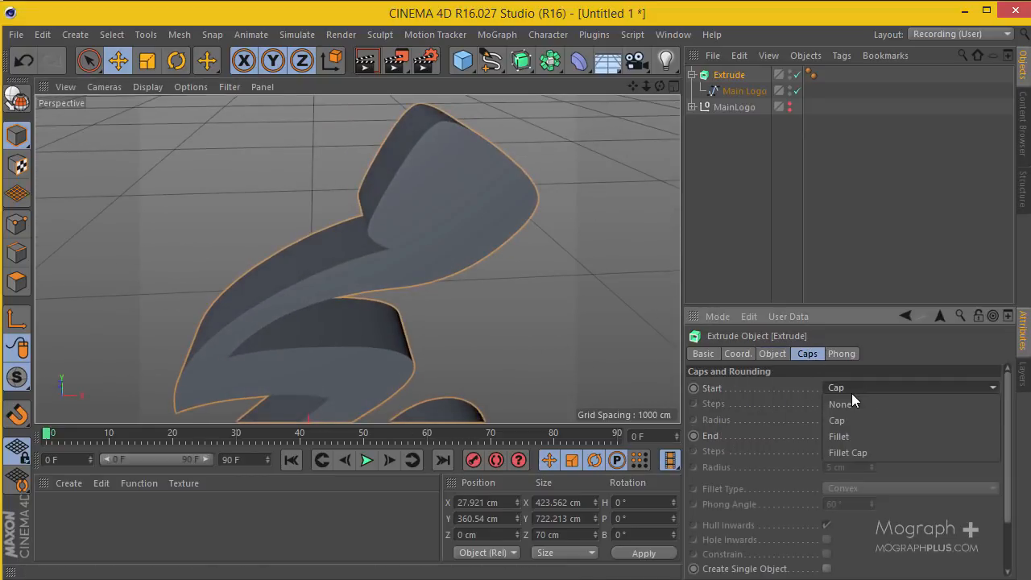
Set Start and End caps to Fillet Cap with 5 fillet steps.
left_click(847, 451)
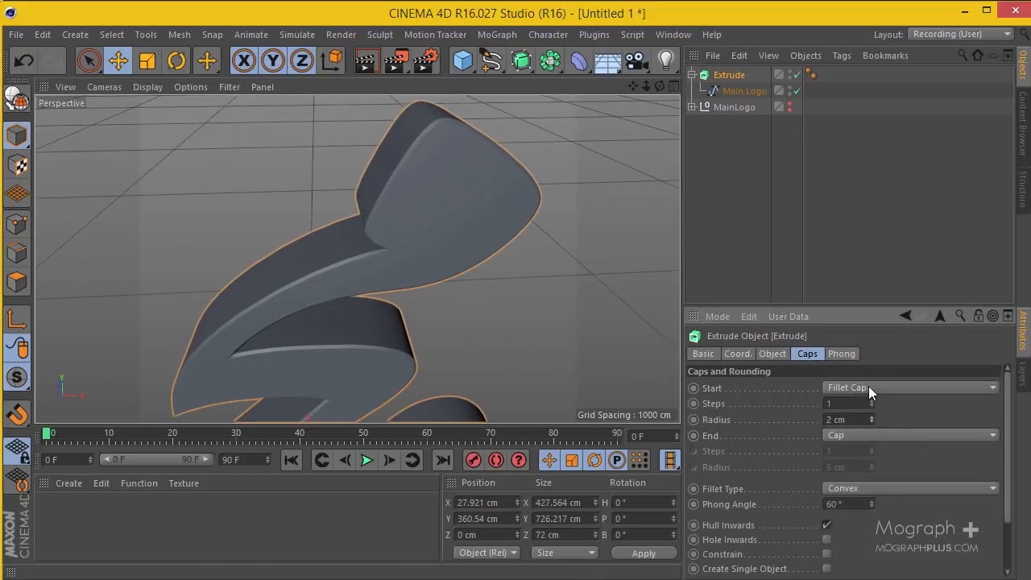
left_click(910, 435)
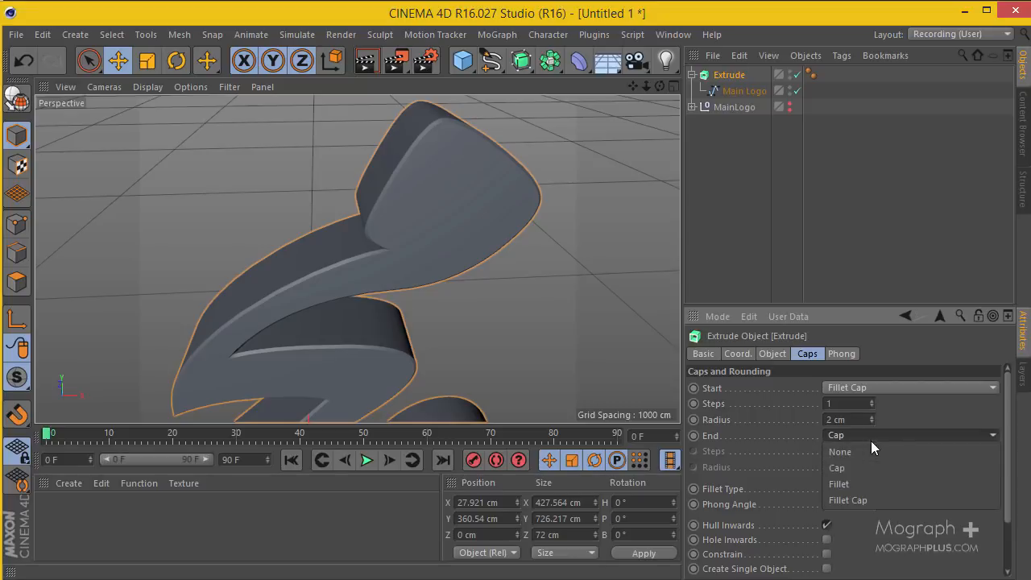
left_click(847, 499)
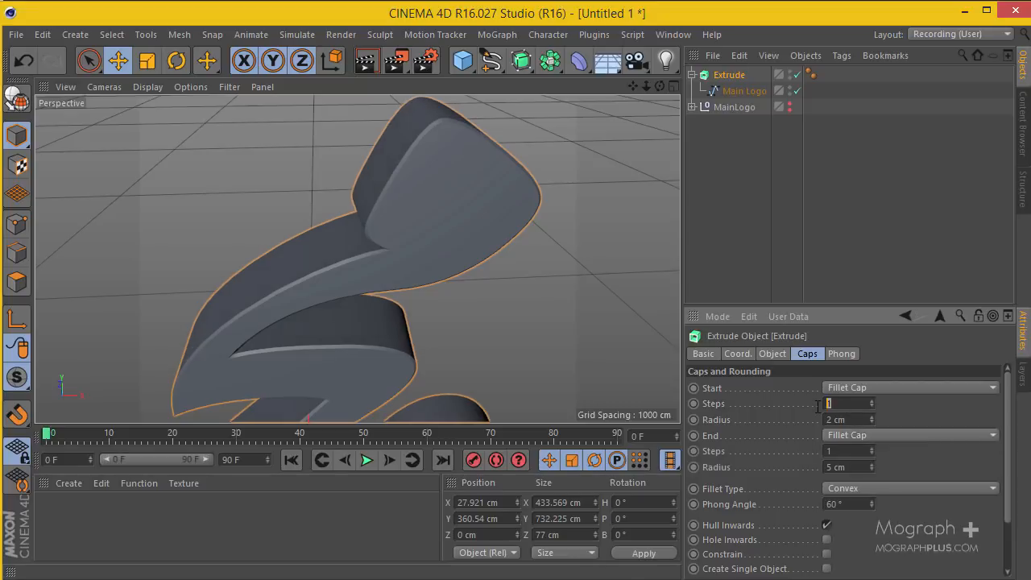
type("5")
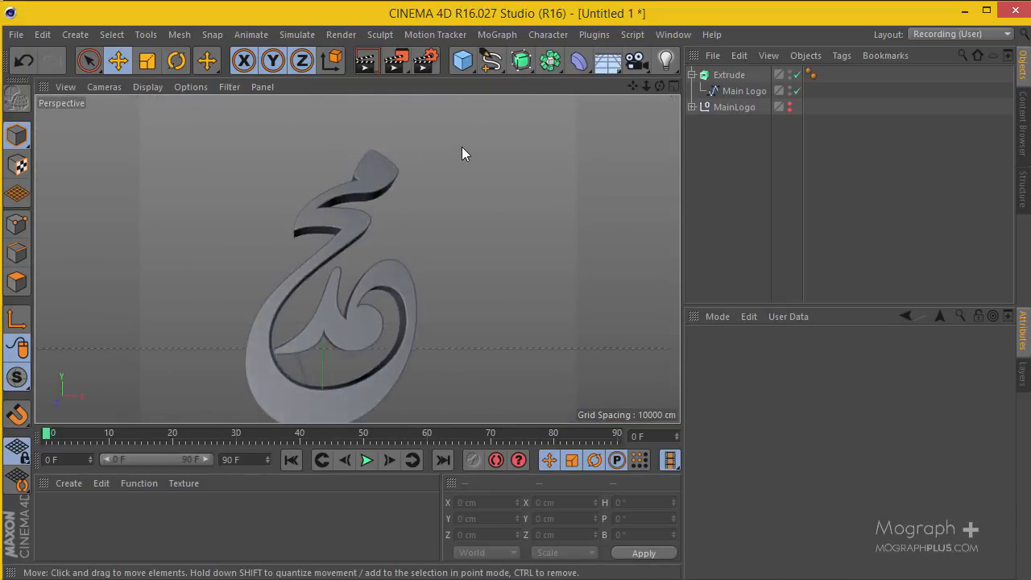
left_click_drag(463, 154, 319, 210)
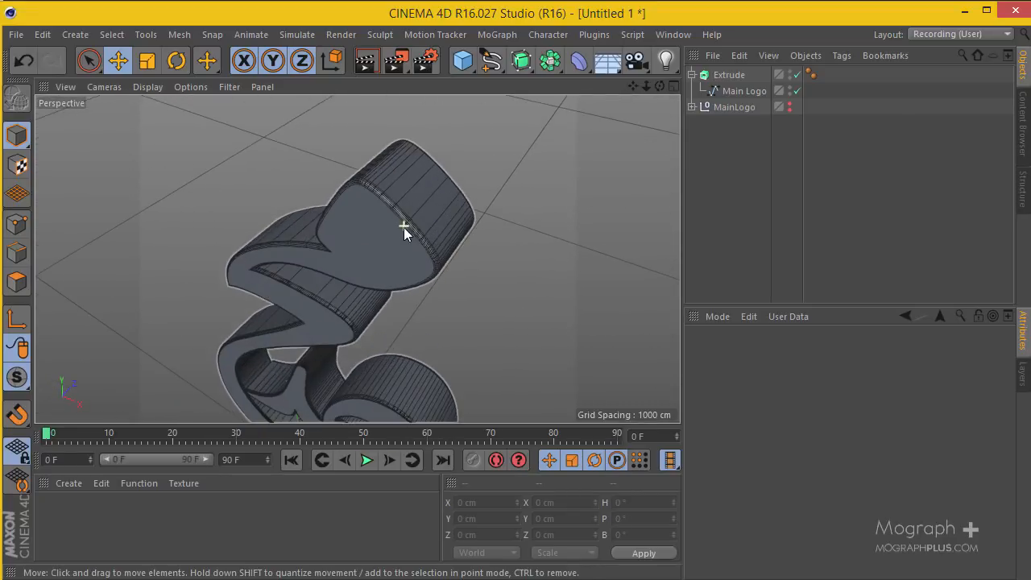
left_click(148, 87)
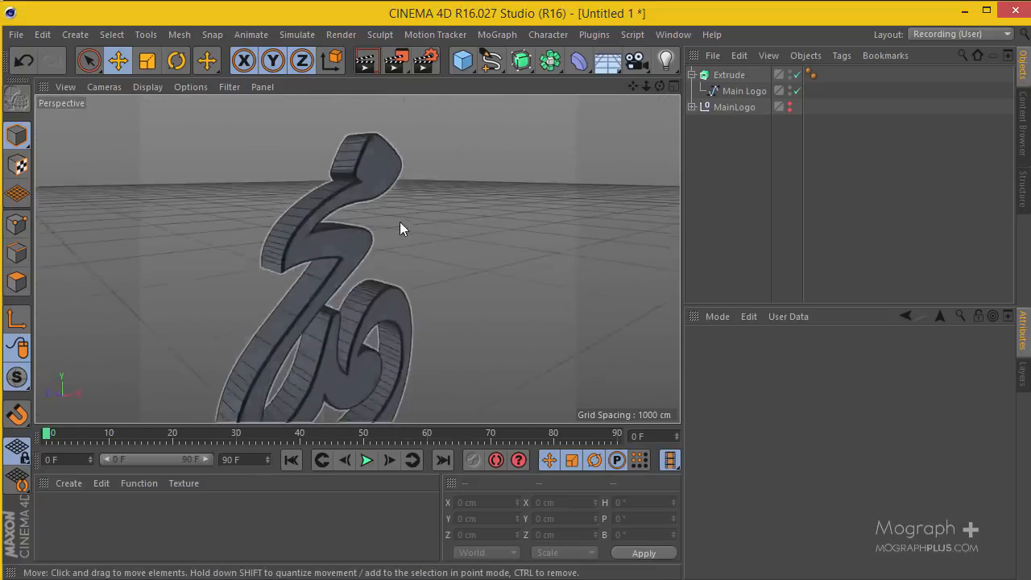
left_click_drag(402, 229, 357, 388)
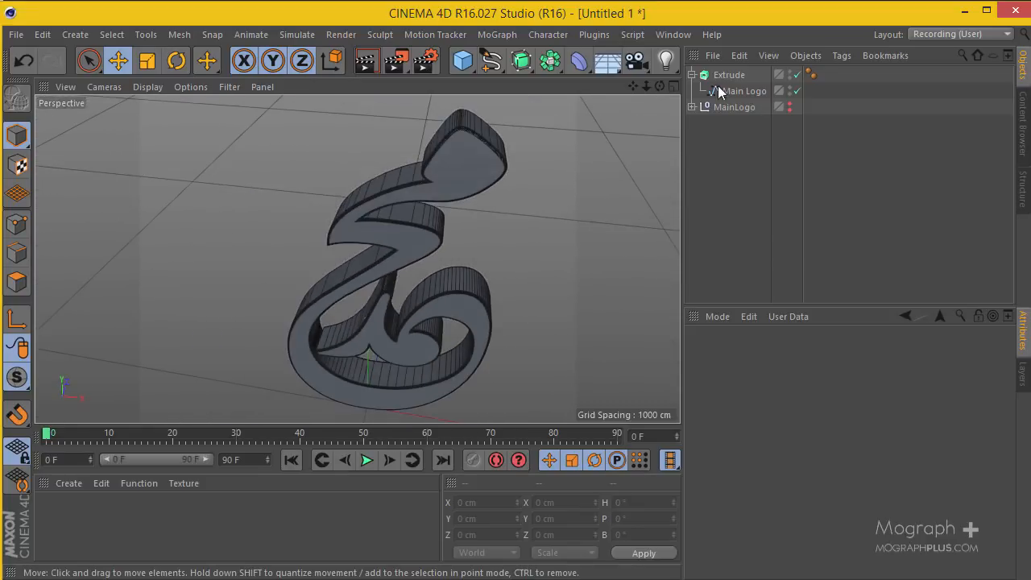
Set the Main Logo spline's Intermediate Points to Subdivided, then return to the extrusion.
left_click(728, 74)
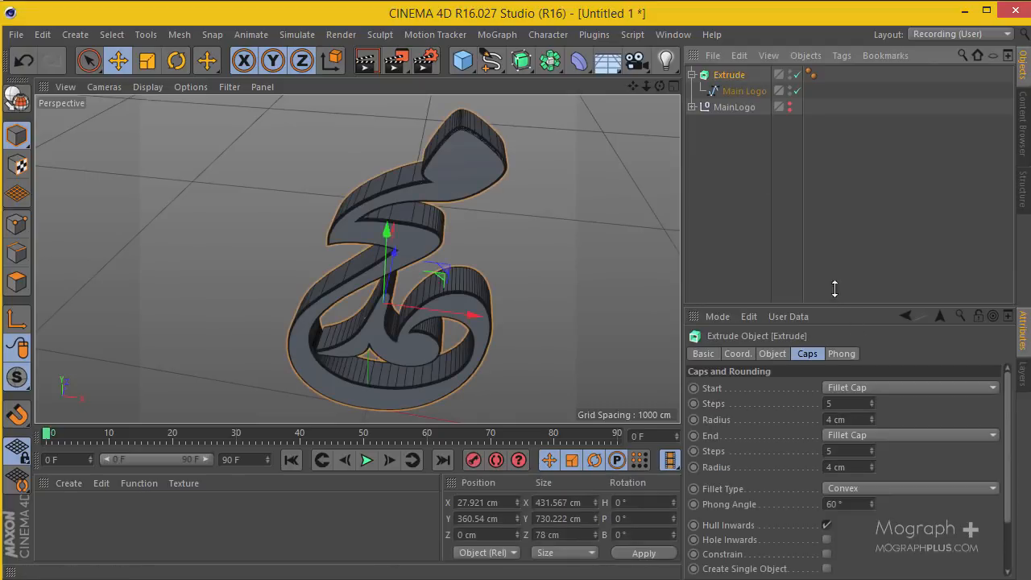
left_click(744, 91)
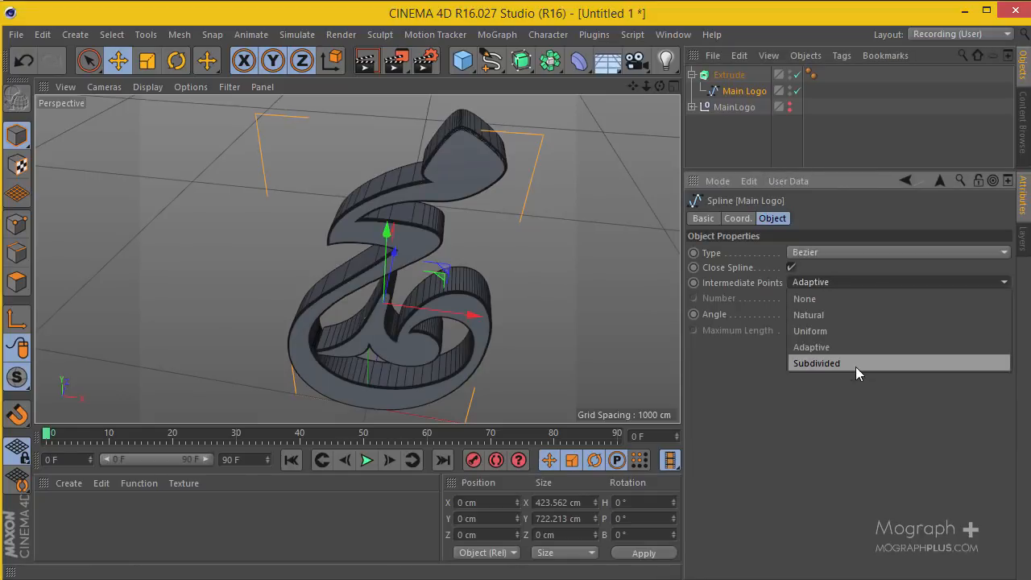
left_click(816, 363)
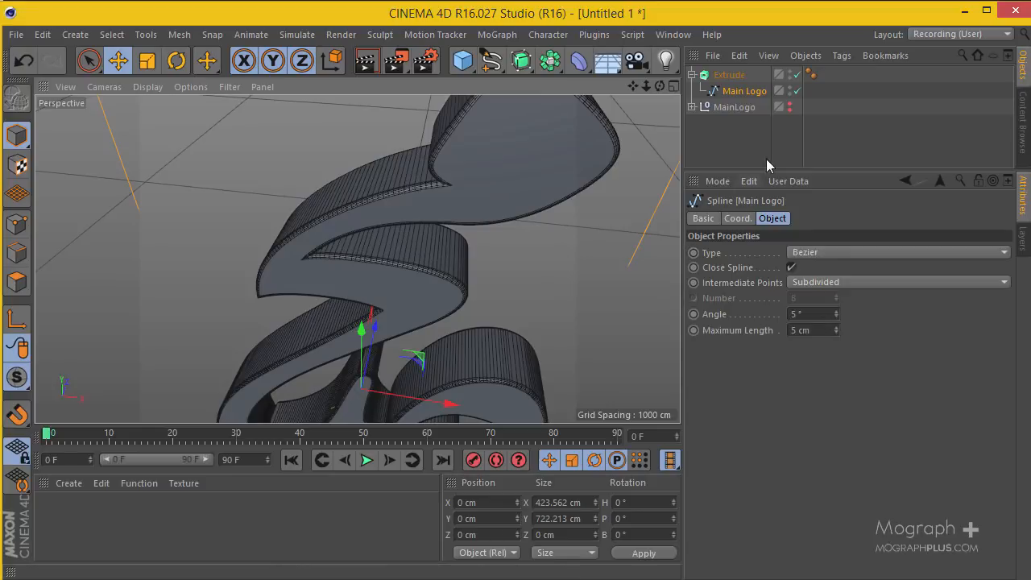
left_click(728, 74)
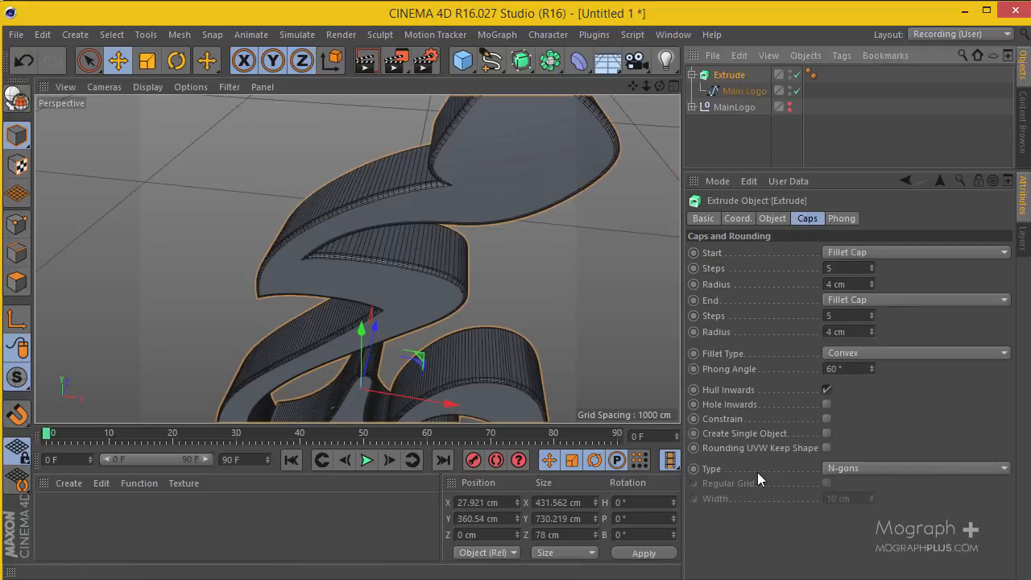
Build the extrude caps from Quadrangles on a Regular Grid.
left_click(914, 467)
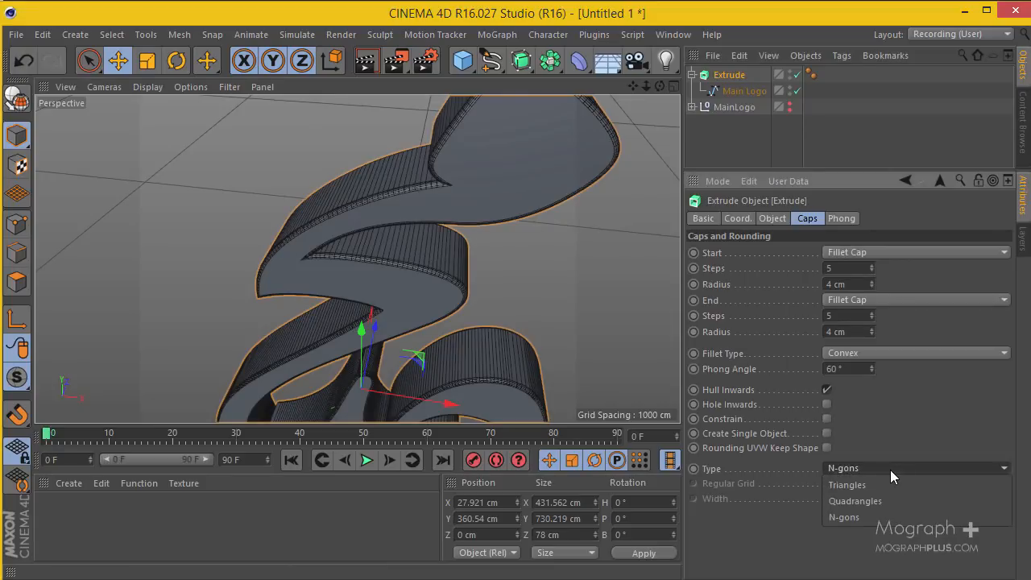
left_click(854, 499)
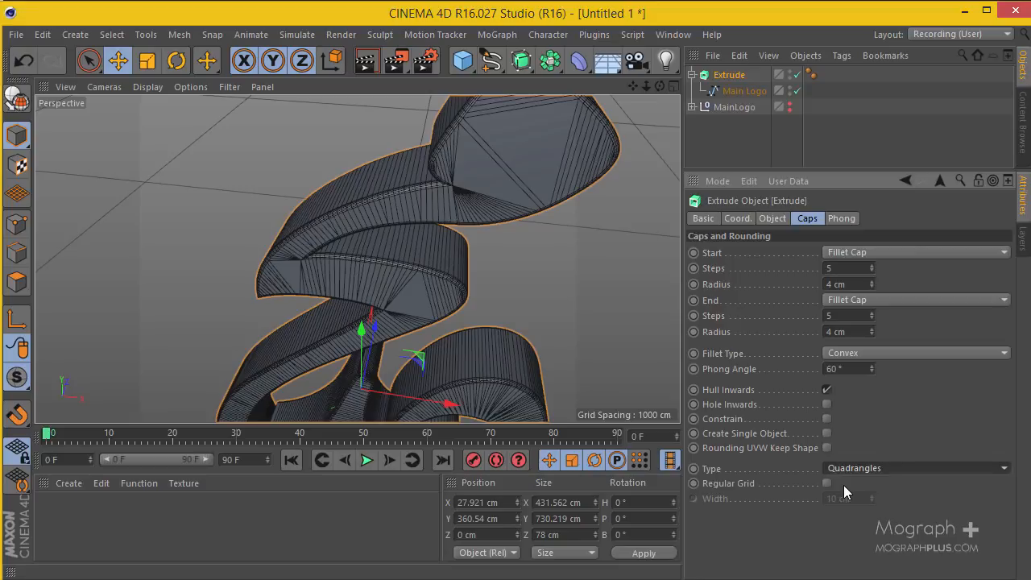
left_click(827, 484)
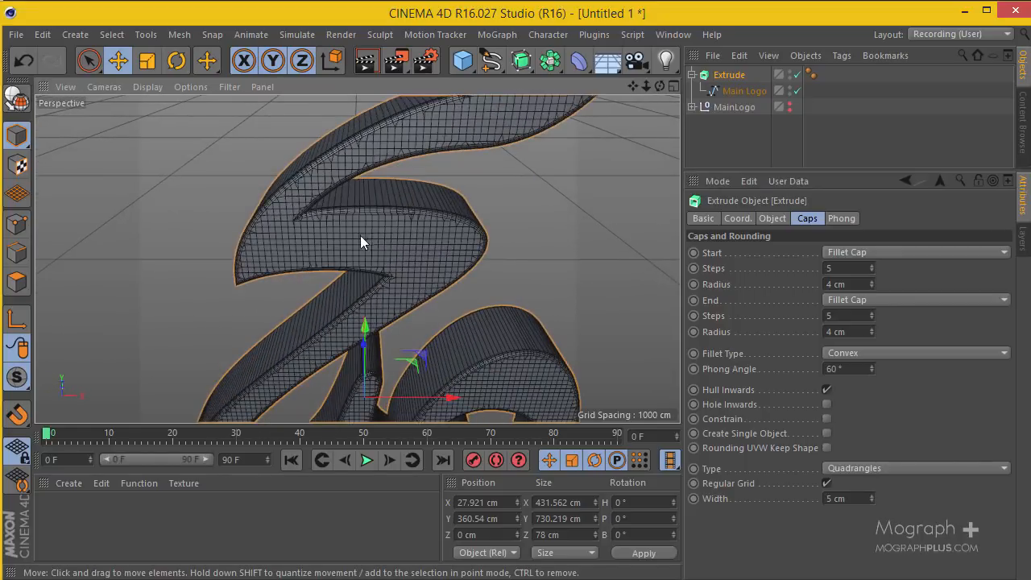
Set the spline's Maximum Length / grid width to 10 cm.
left_click(744, 90)
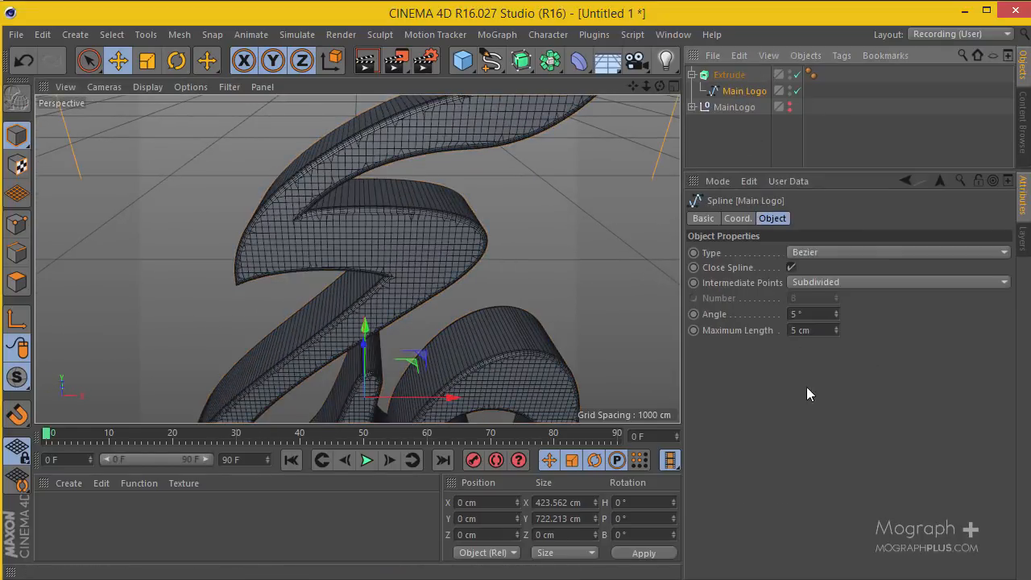
left_click(806, 330)
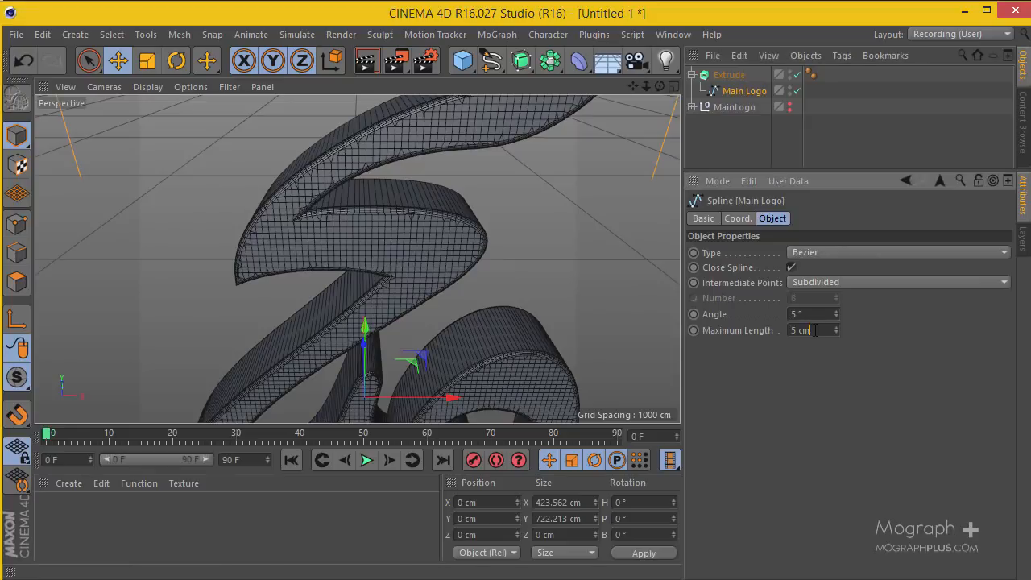
type("10 cm")
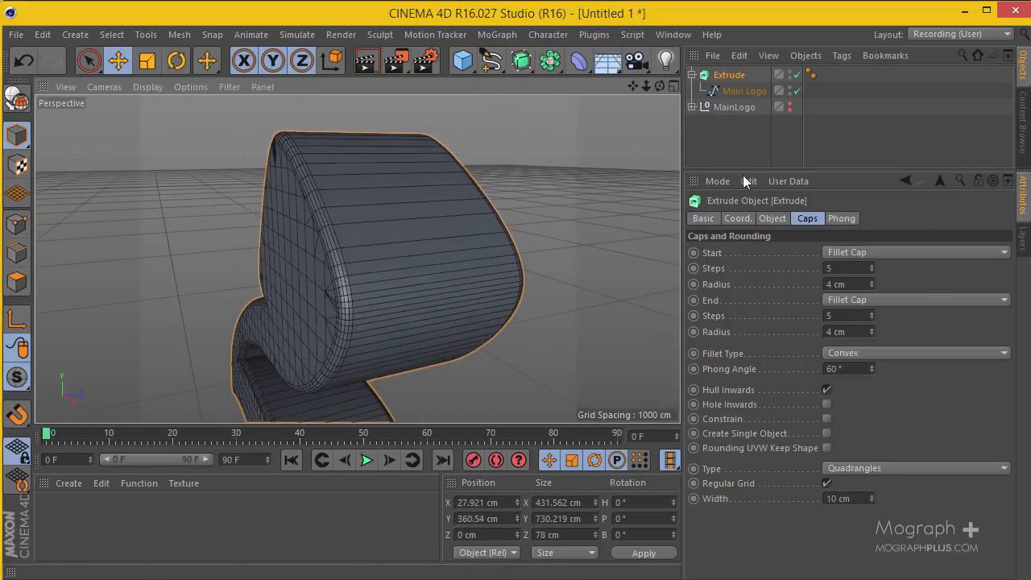
Raise the extrusion's Subdivision to 8 in its Object properties.
left_click(772, 219)
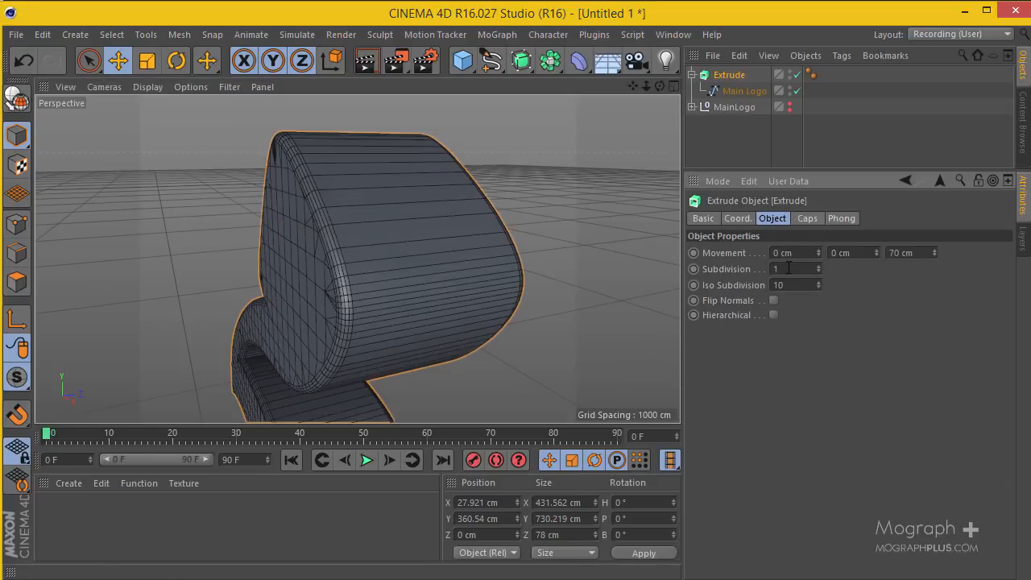
left_click(793, 269)
type("6")
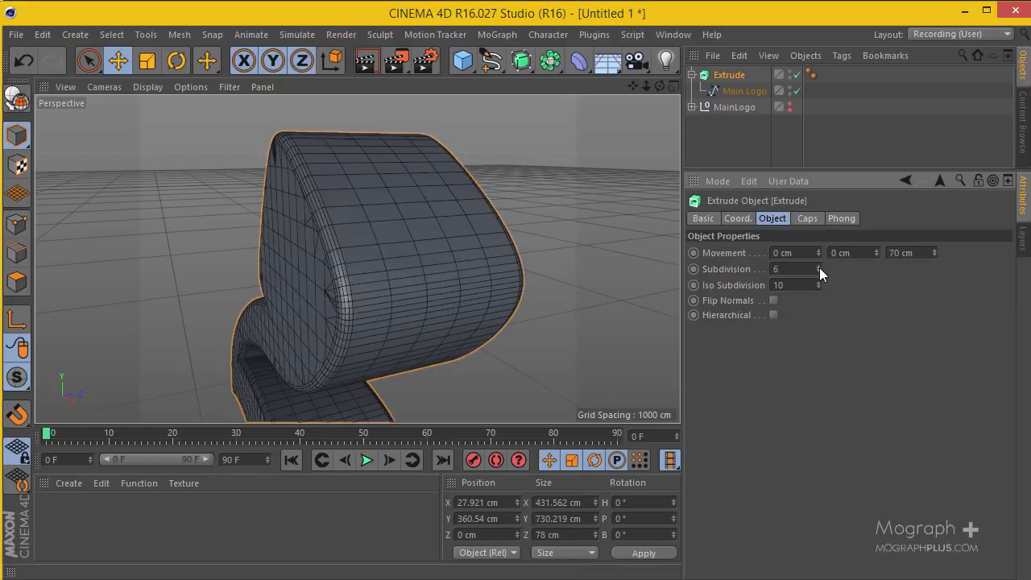
left_click(818, 268)
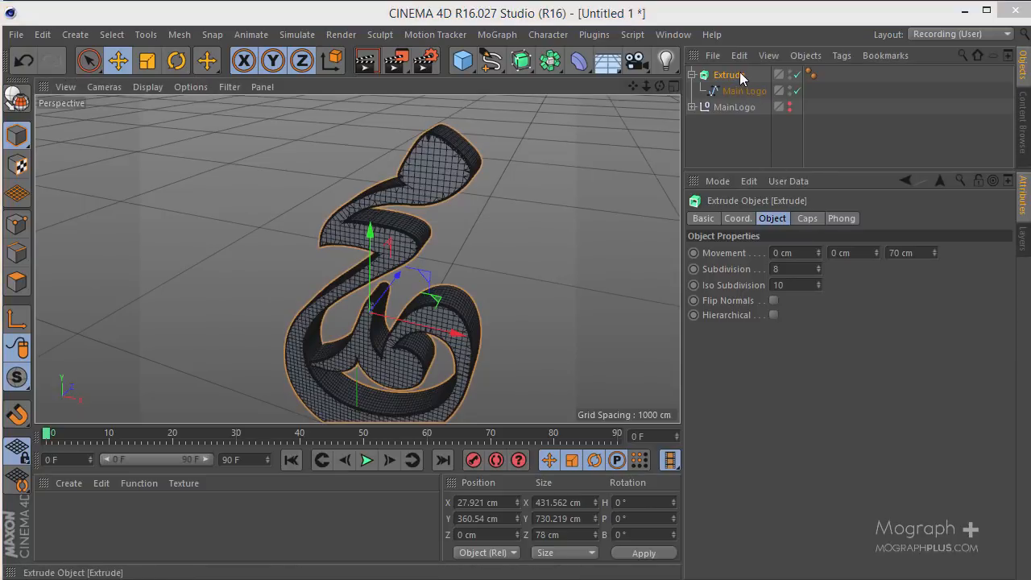
Rename the Extrude object to Extrude MainLogo.
double_click(728, 74)
type(" MainLogo")
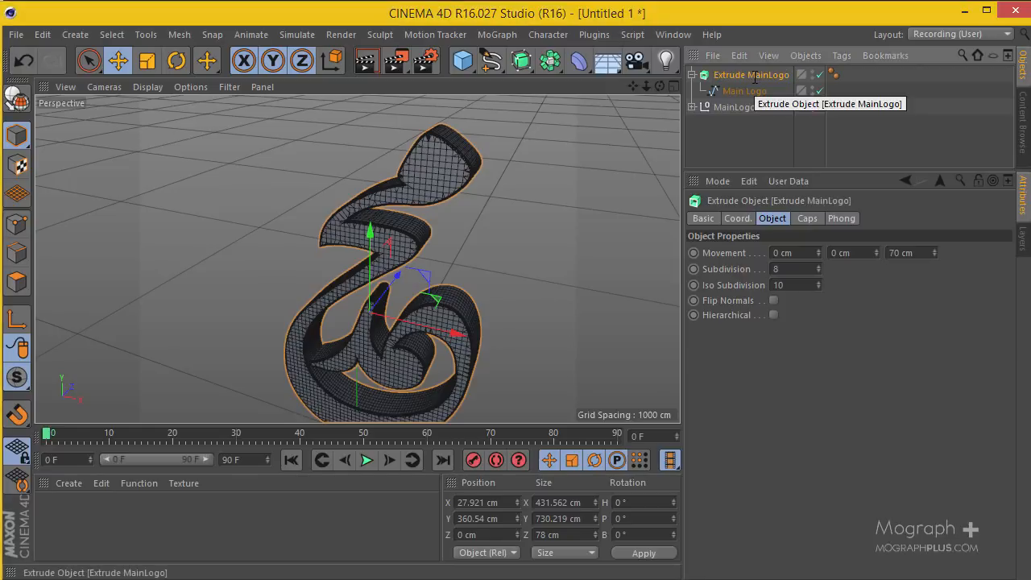
mouse_move(723, 91)
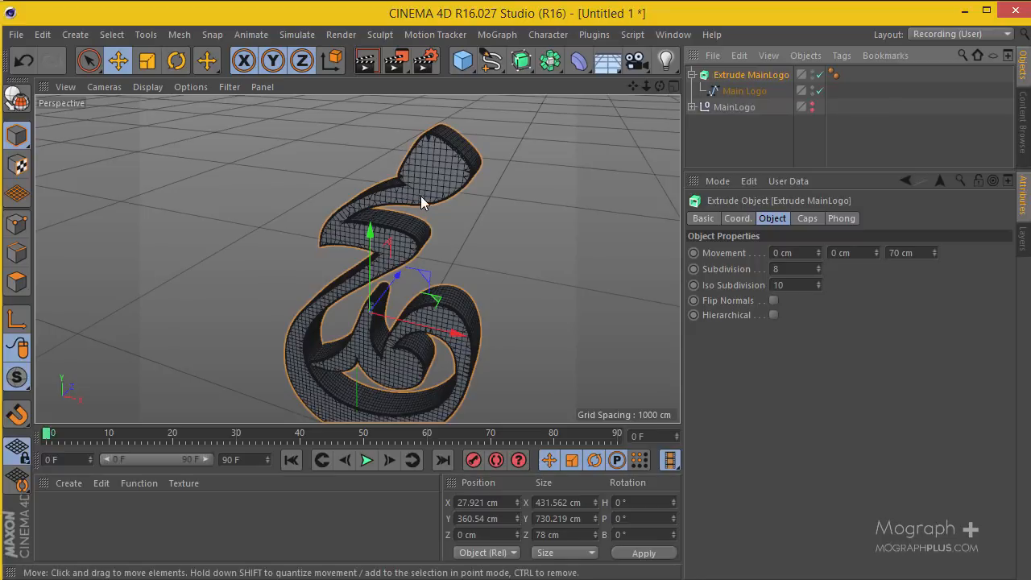
mouse_move(406, 182)
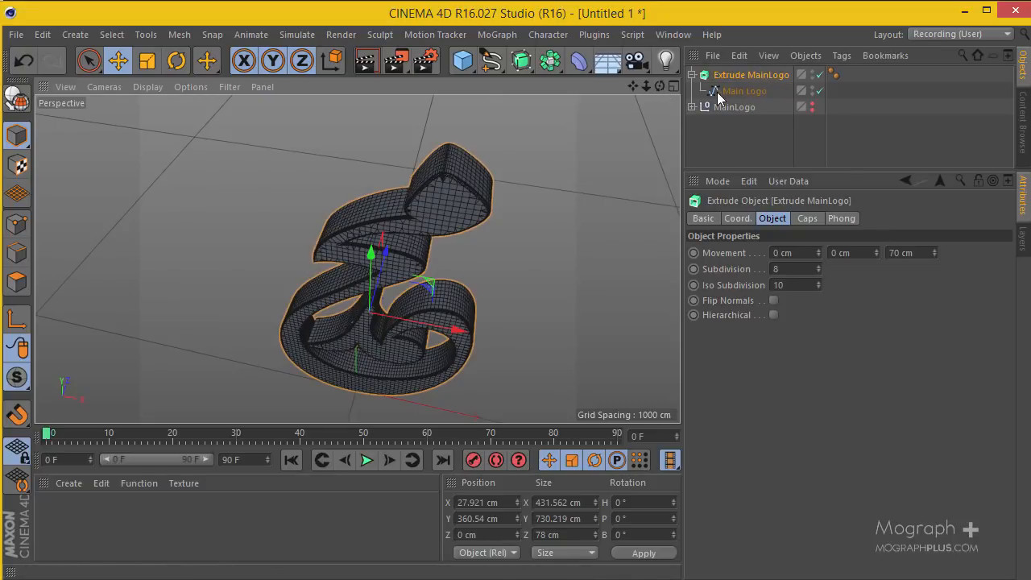
mouse_move(731, 201)
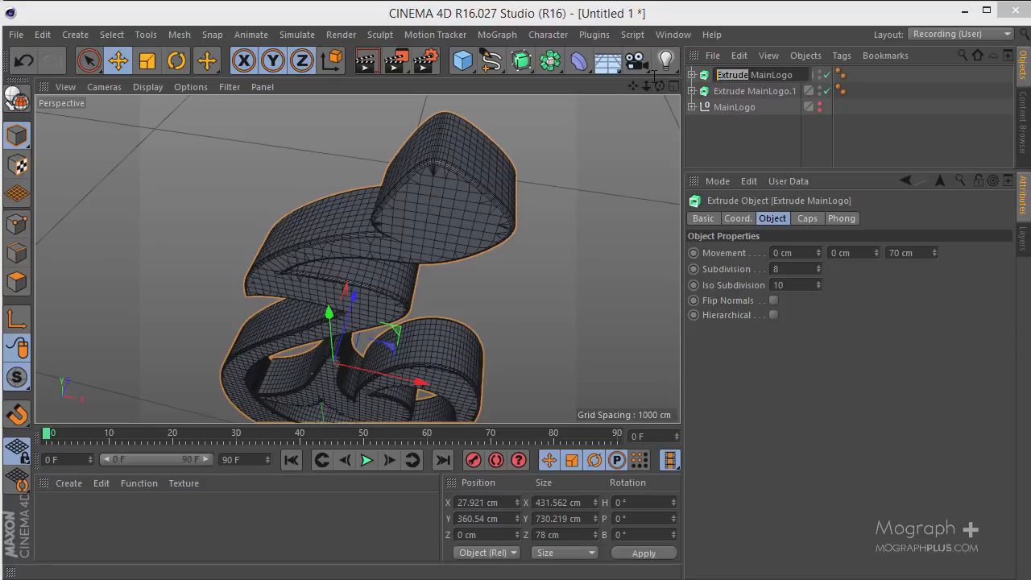
Name the copy Poly MainLogo and convert it to an editable polygon object.
type("Poly MainLogo")
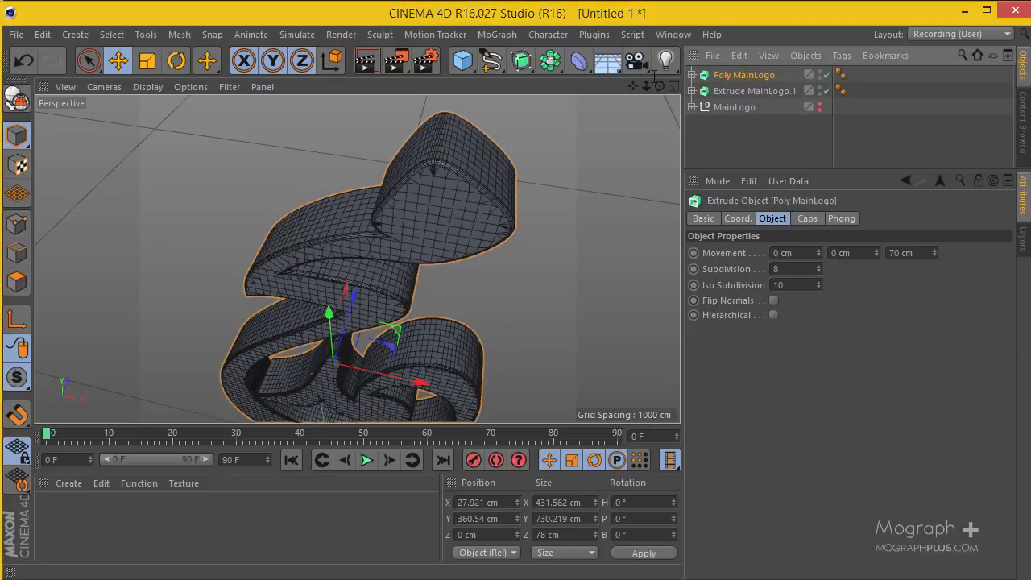
double_click(754, 90)
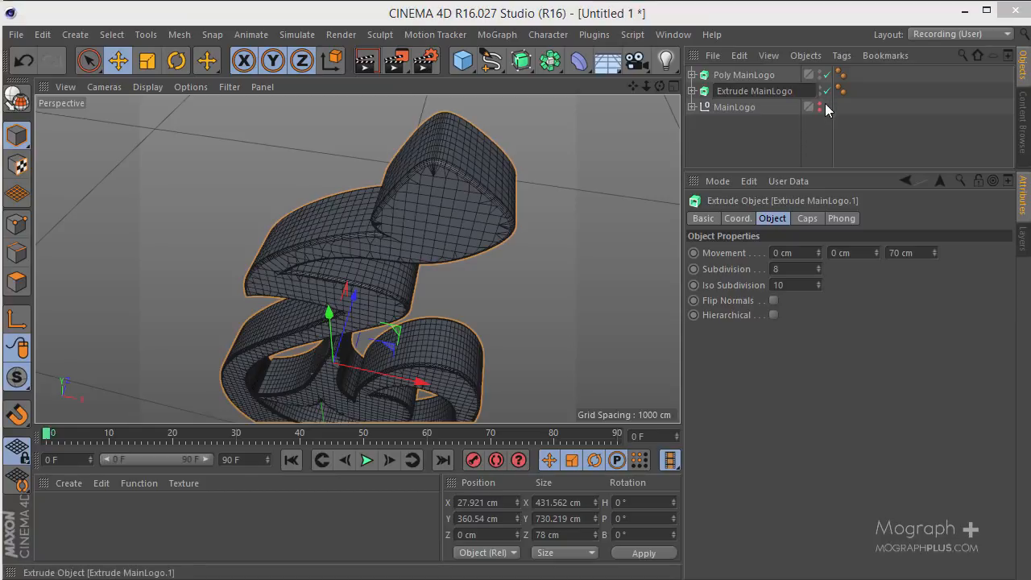
left_click(744, 74)
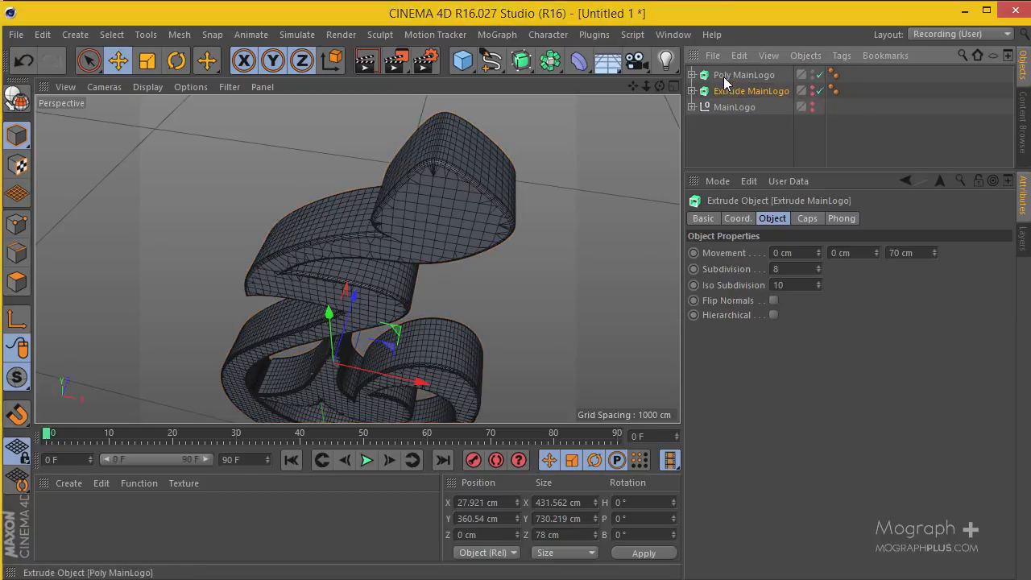
left_click(744, 74)
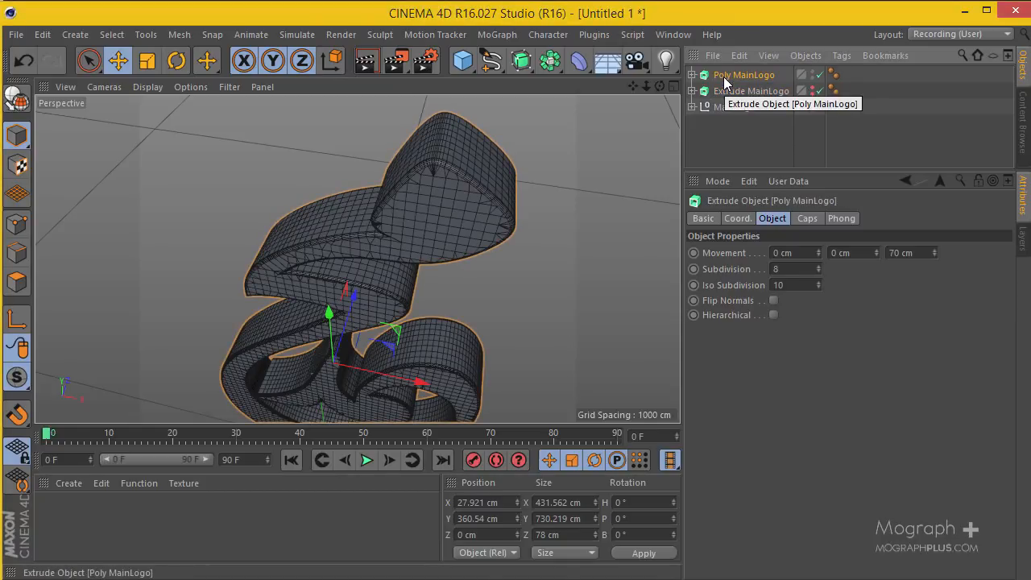
left_click(744, 74)
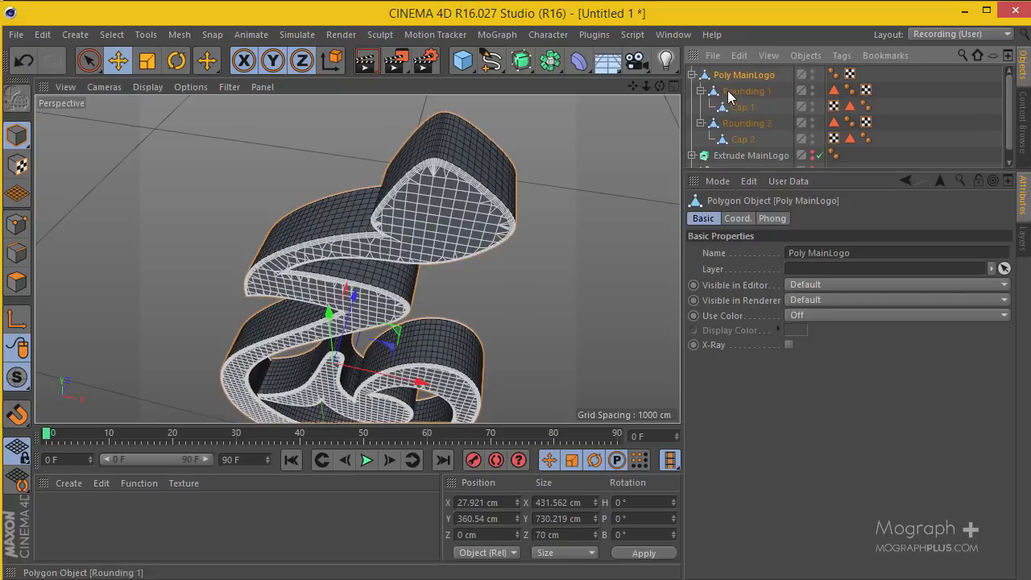
Connect Poly MainLogo with its Rounding and Cap pieces into one mesh, deleting originals.
left_click(744, 74)
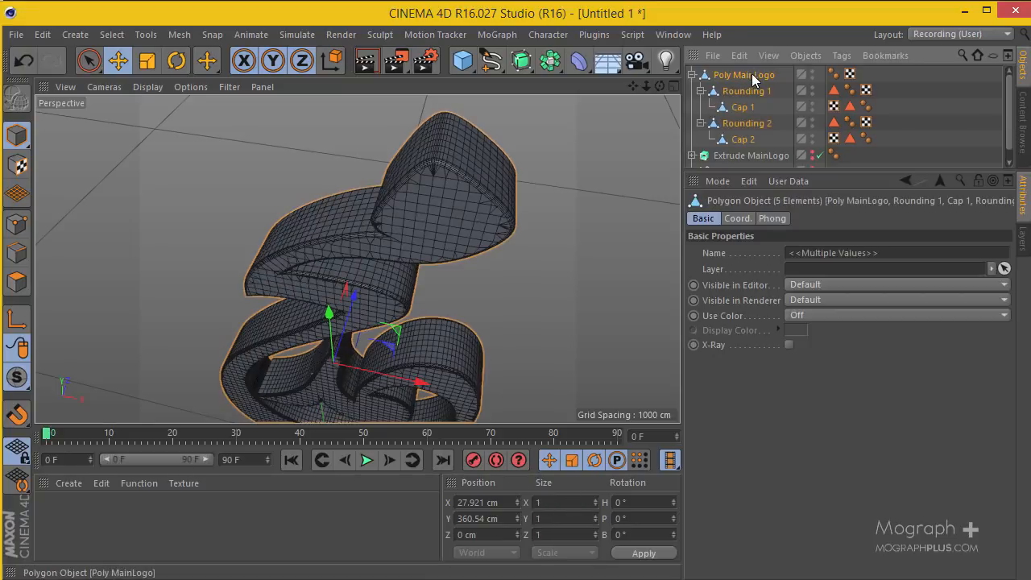
mouse_move(747, 90)
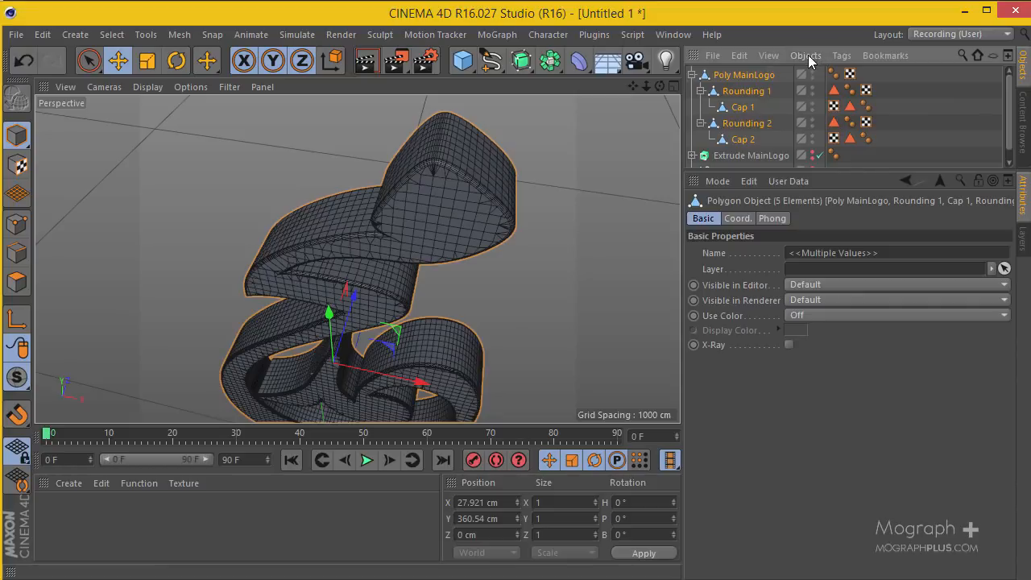
left_click(805, 54)
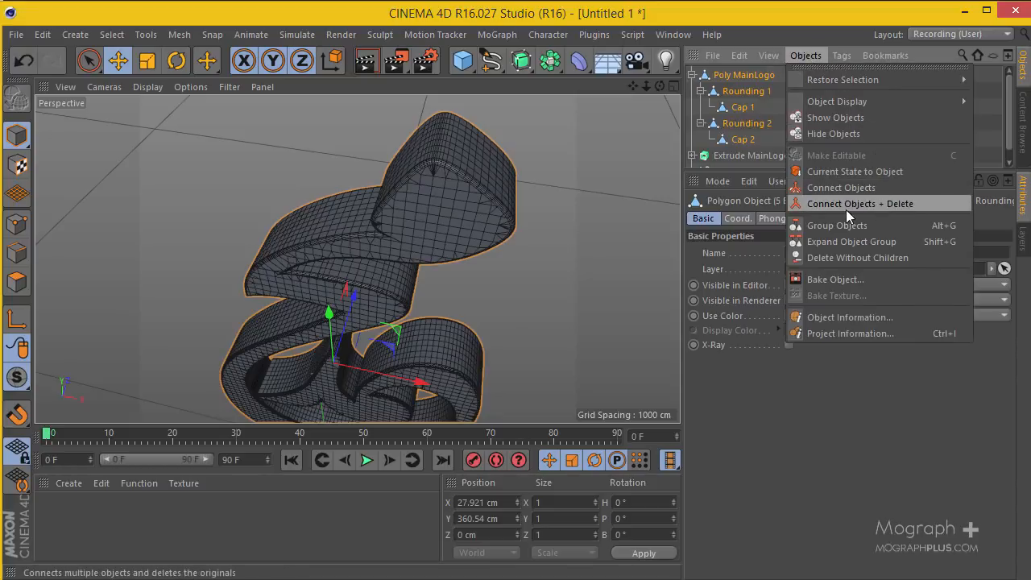
left_click(860, 203)
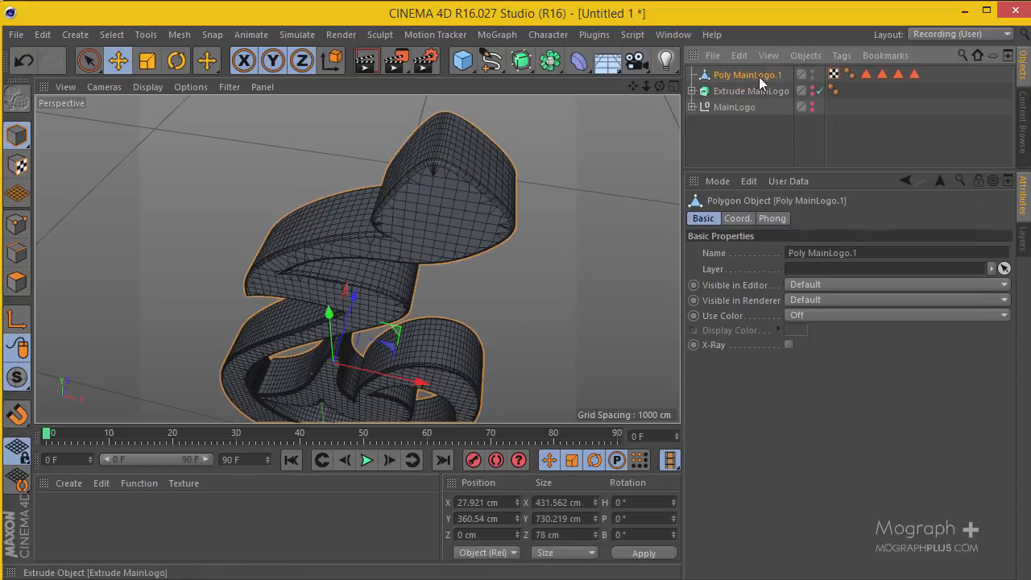
Select Poly MainLogo.1 and weld its duplicate seam points with Mesh > Optimize.
left_click(17, 282)
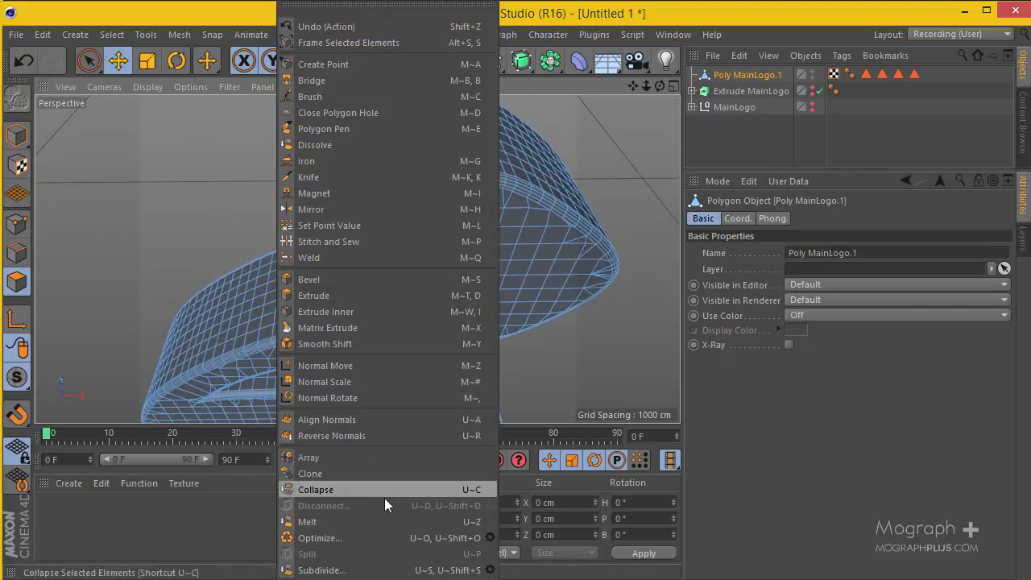
left_click(315, 489)
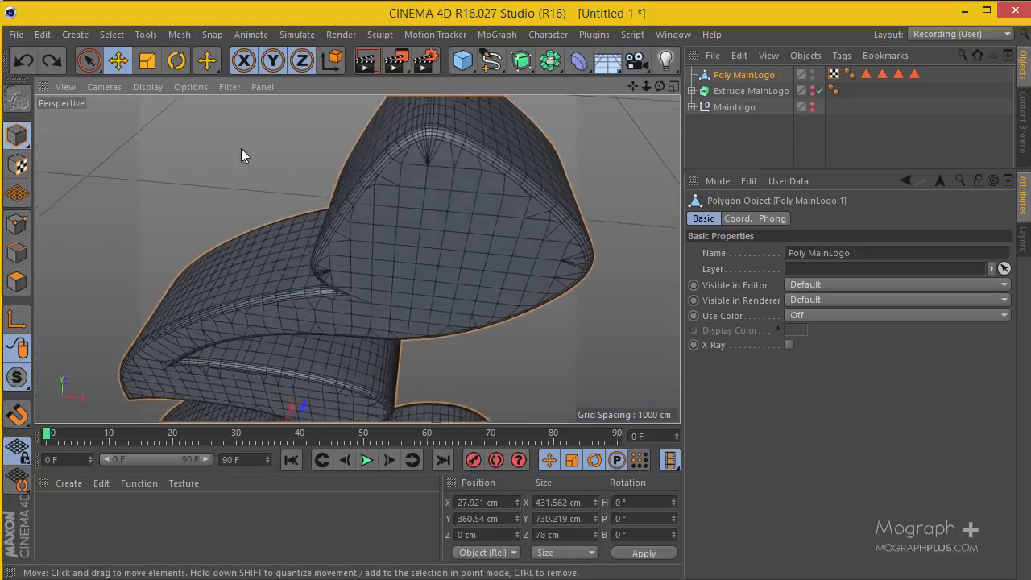
Save the scene as 0202.c4d in the Project files > C4d files folder.
left_click(14, 33)
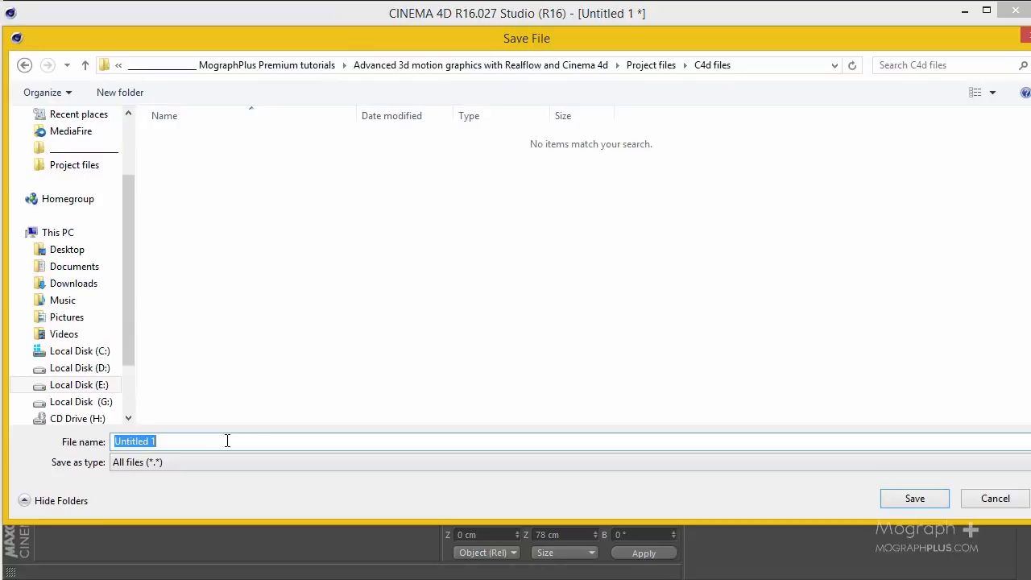
type("0")
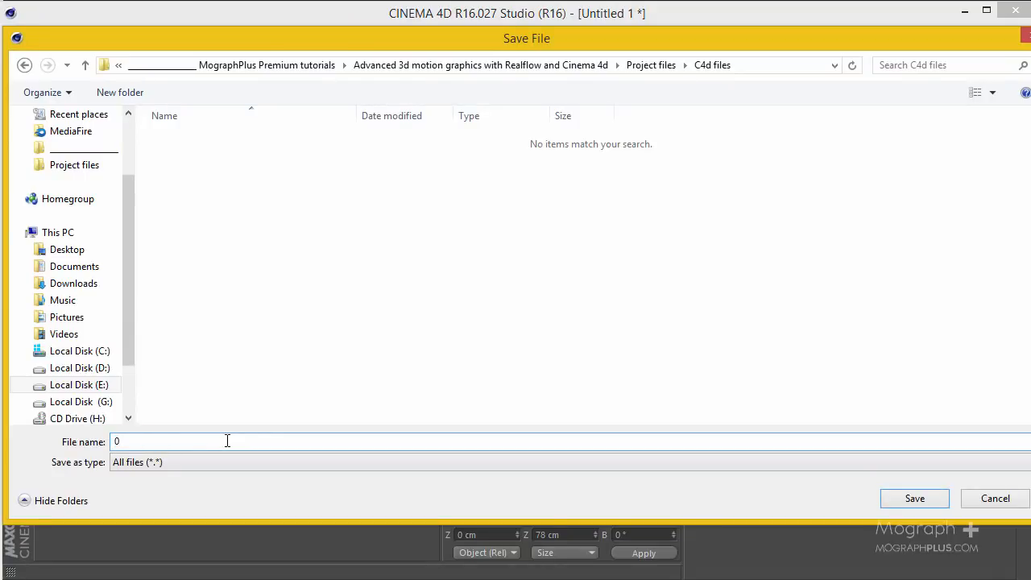
type("202")
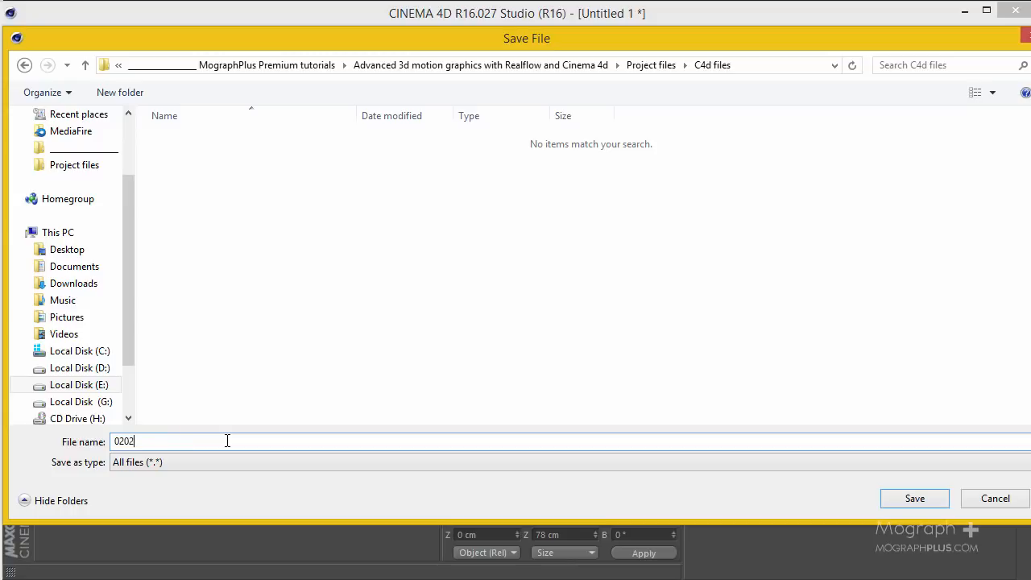
left_click(915, 497)
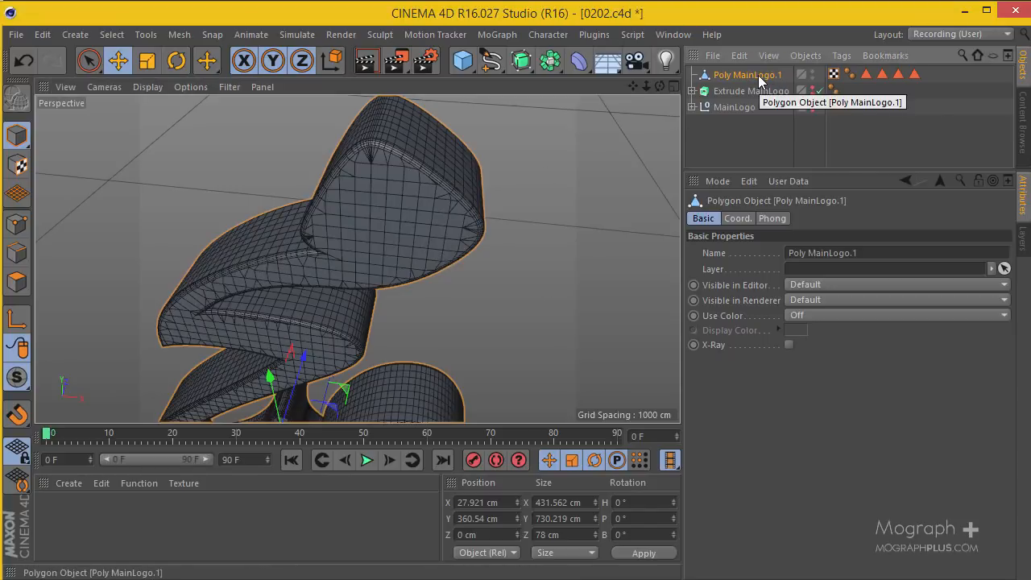
mouse_move(689, 103)
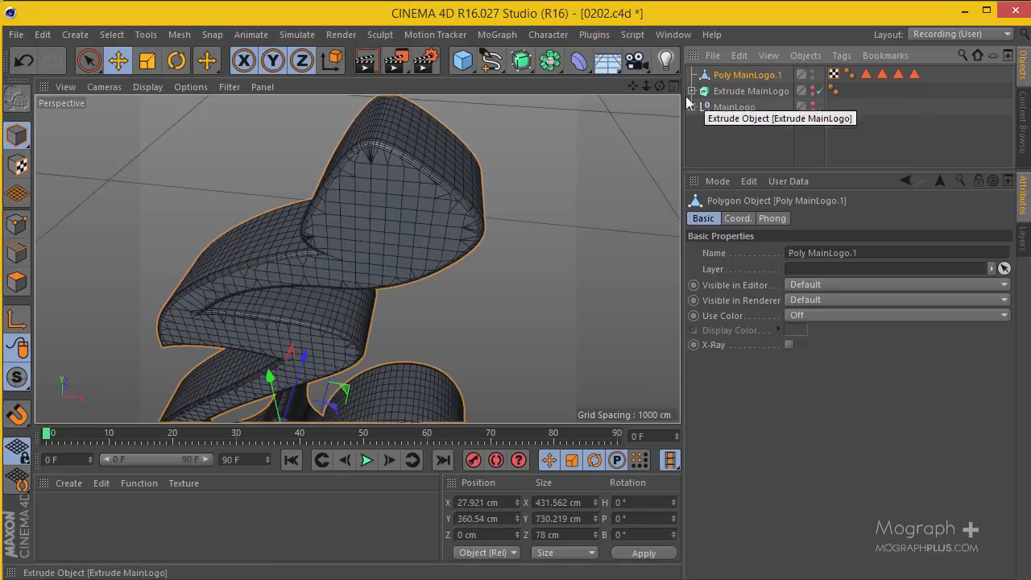
left_click(593, 34)
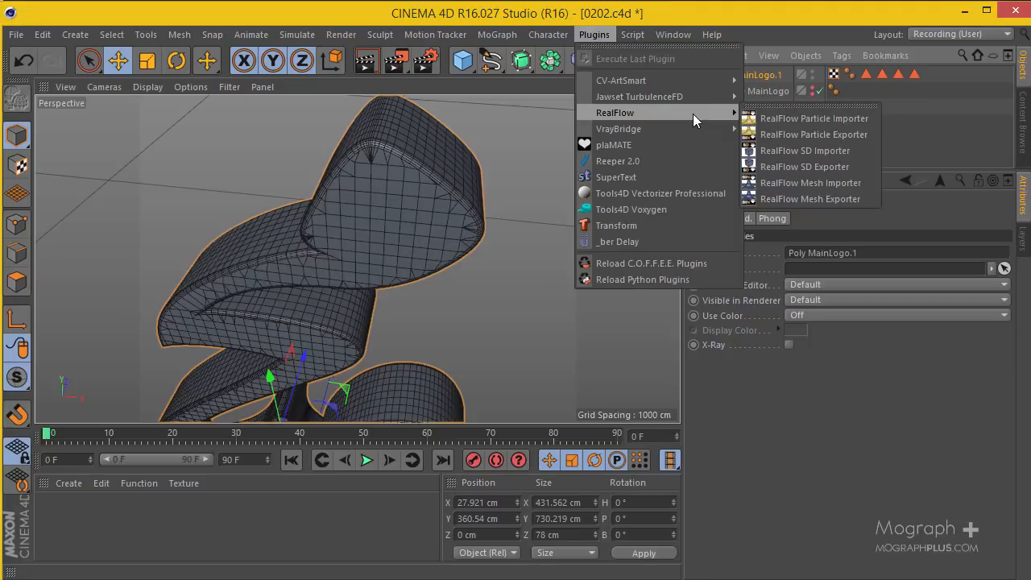
mouse_move(786, 122)
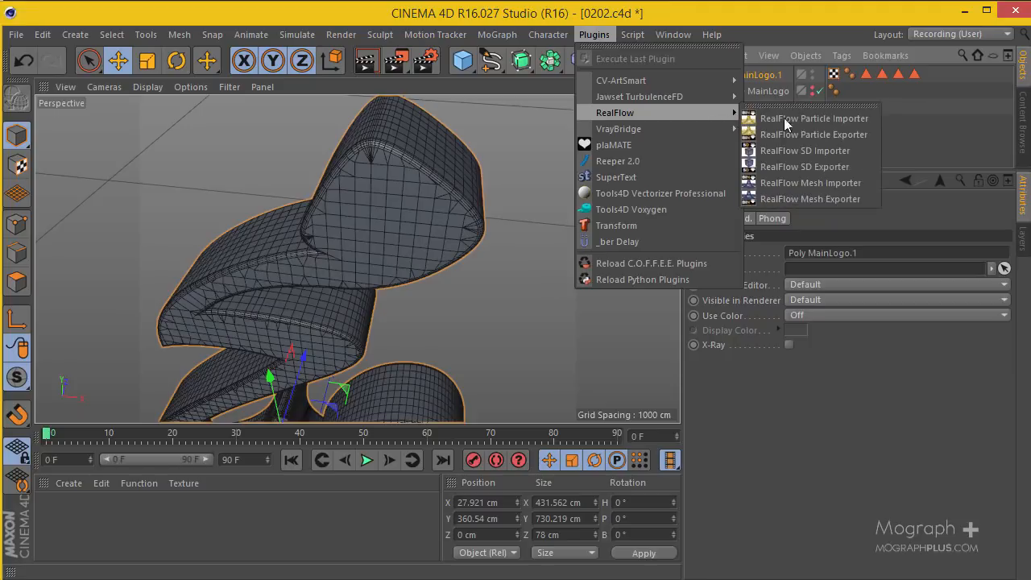
mouse_move(804, 166)
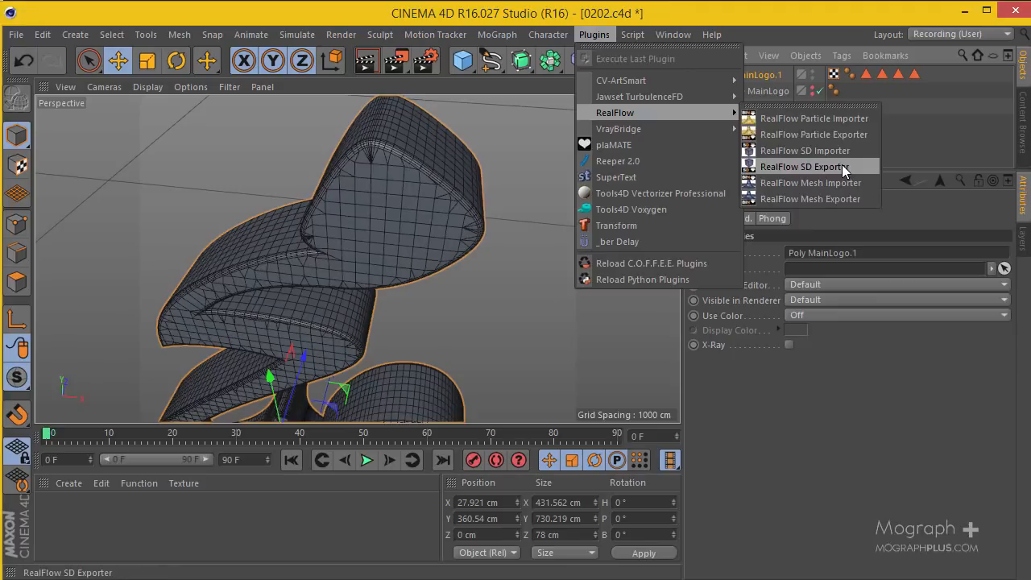
mouse_move(813, 120)
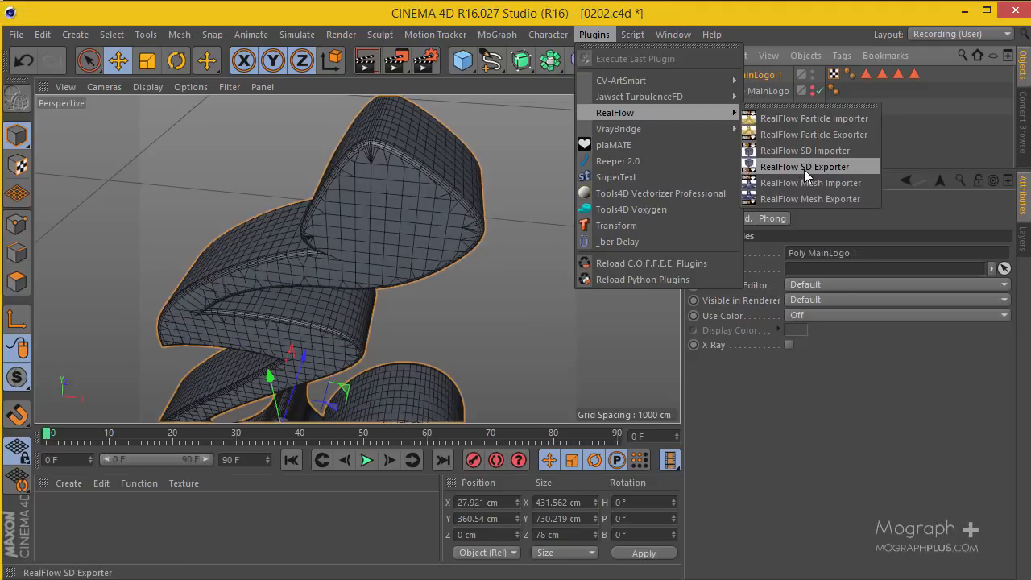
left_click(804, 166)
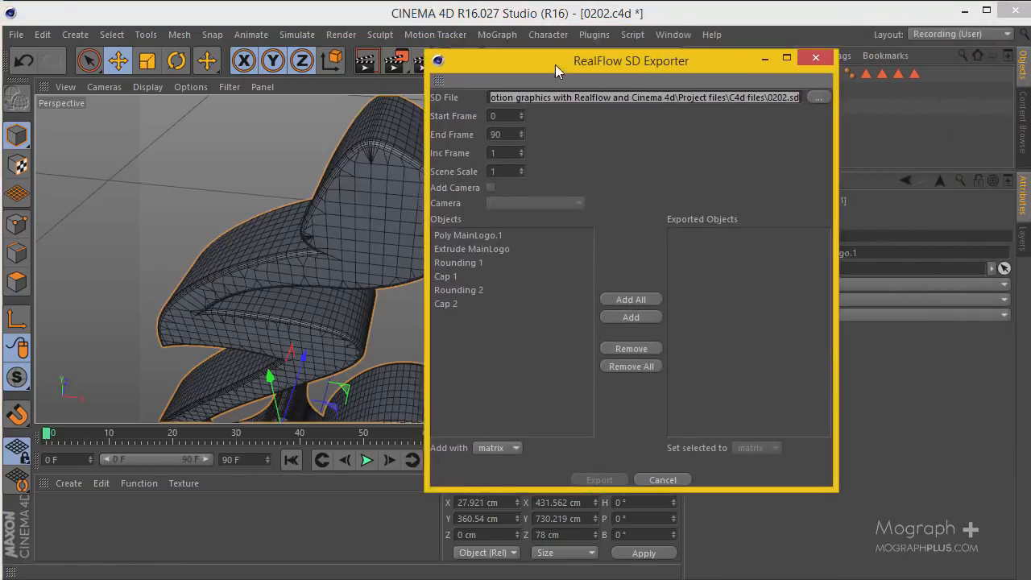
left_click(662, 480)
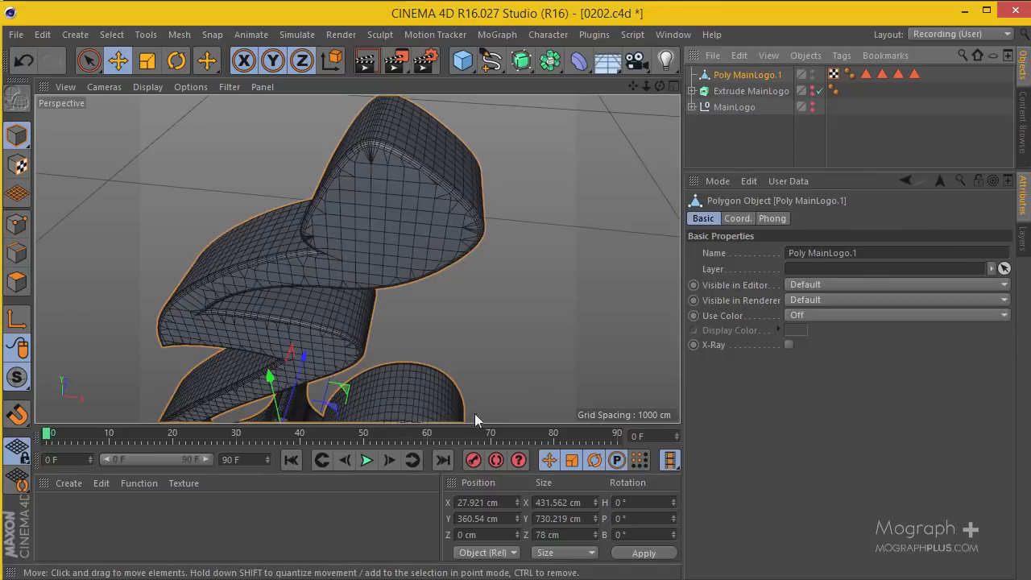
mouse_move(650, 255)
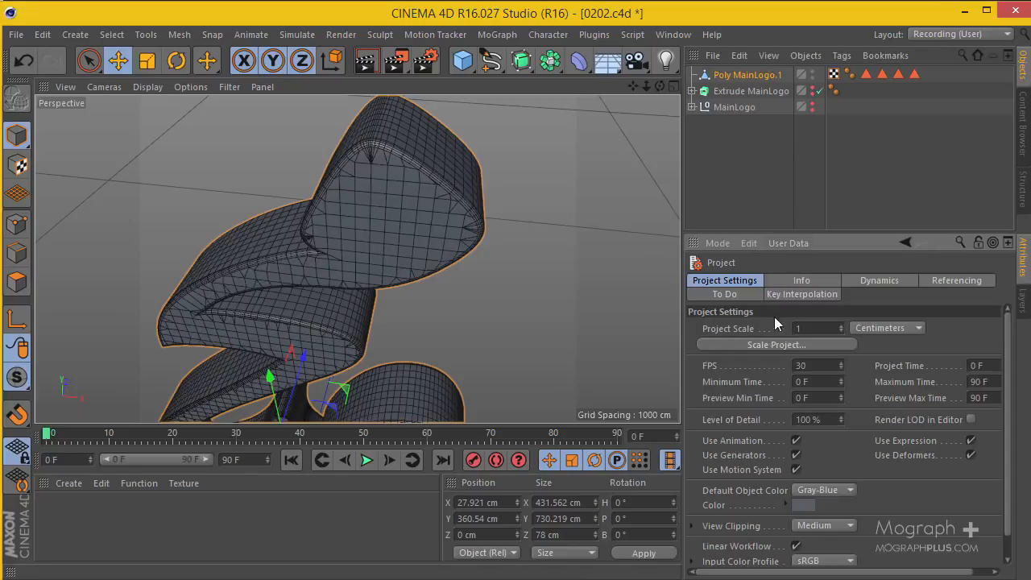
Set the project frame rate to 24 fps, then go to the Plugins menu.
left_click(813, 366)
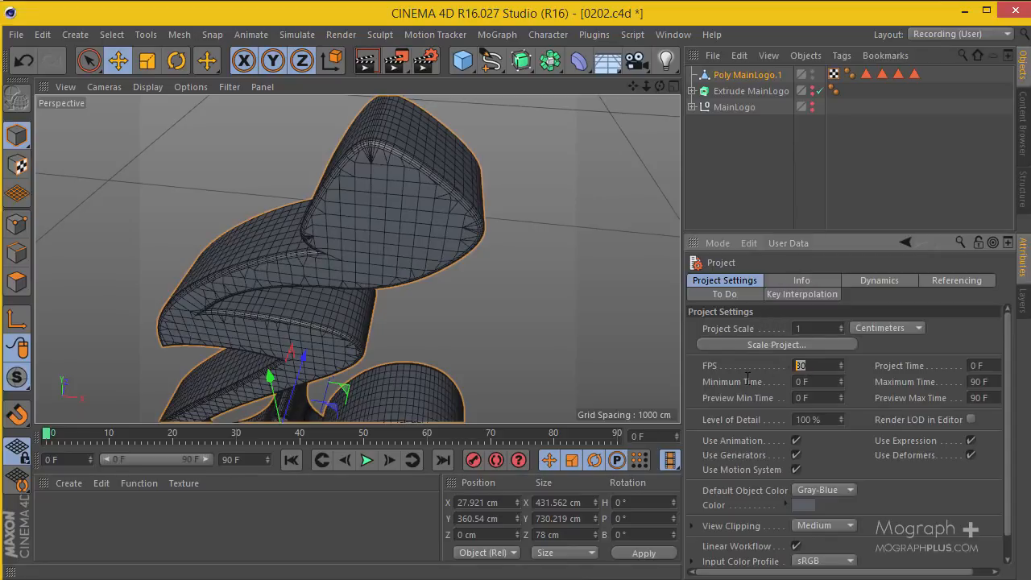
type("24")
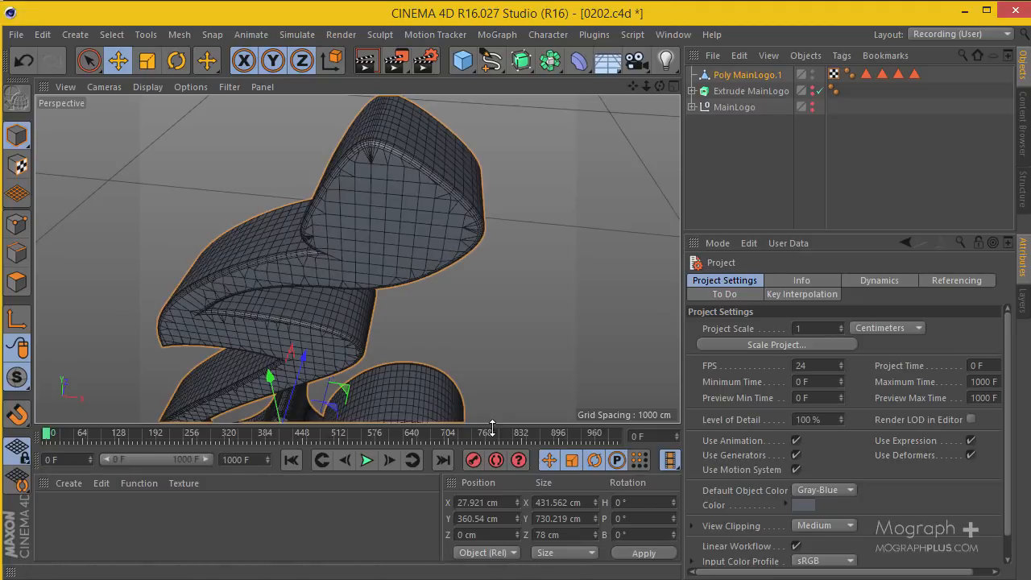
mouse_move(224, 479)
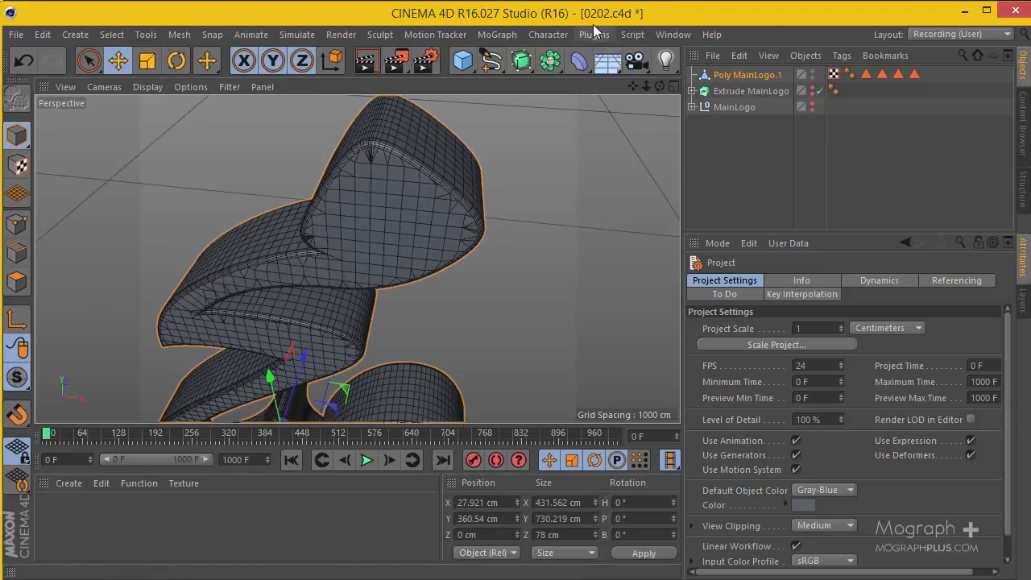
mouse_move(595, 33)
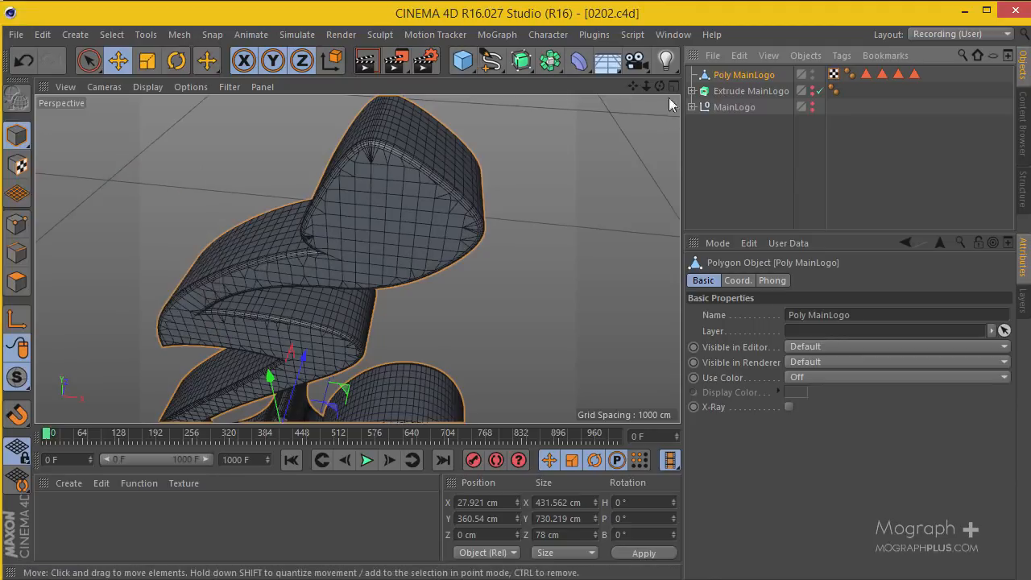
left_click(592, 33)
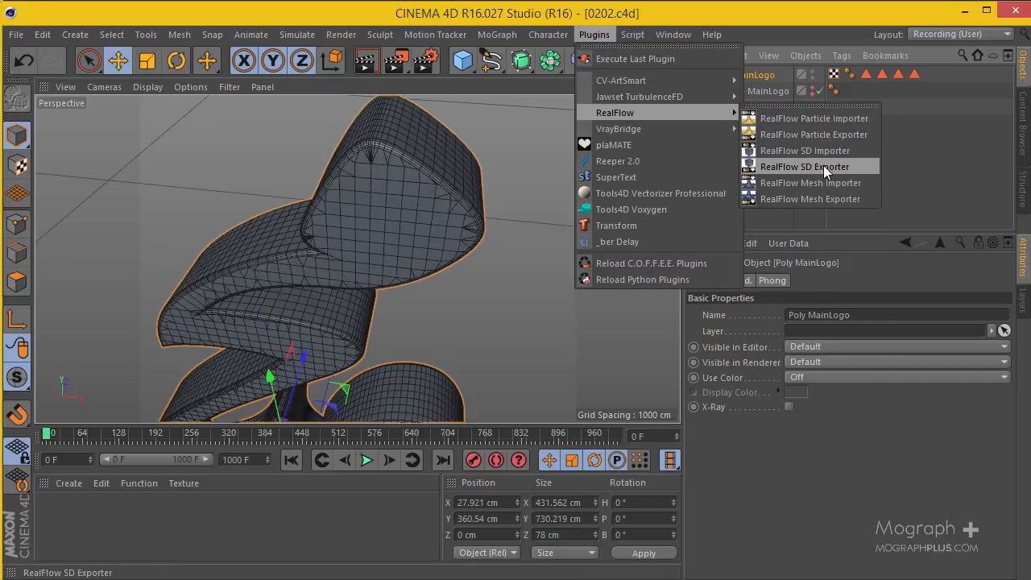
In the RealFlow SD Exporter set 1000 frames and add Poly MainLogo to the exported objects.
left_click(804, 166)
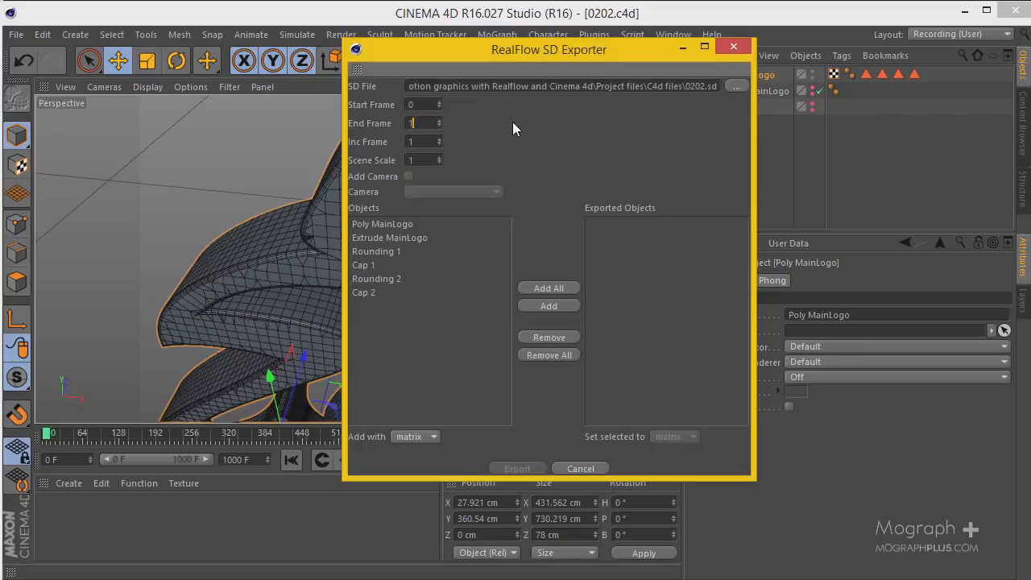
type("1000")
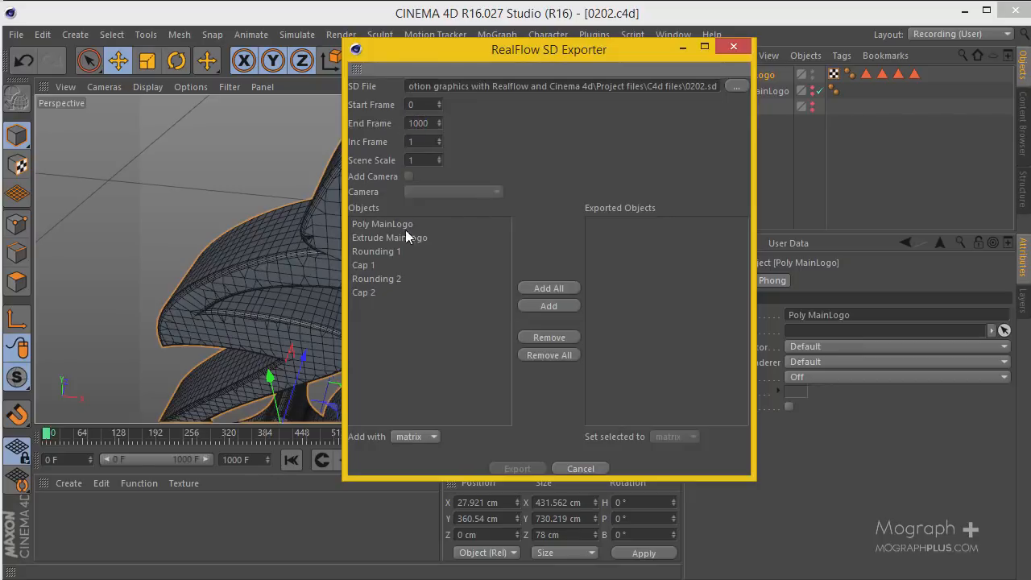
left_click(382, 222)
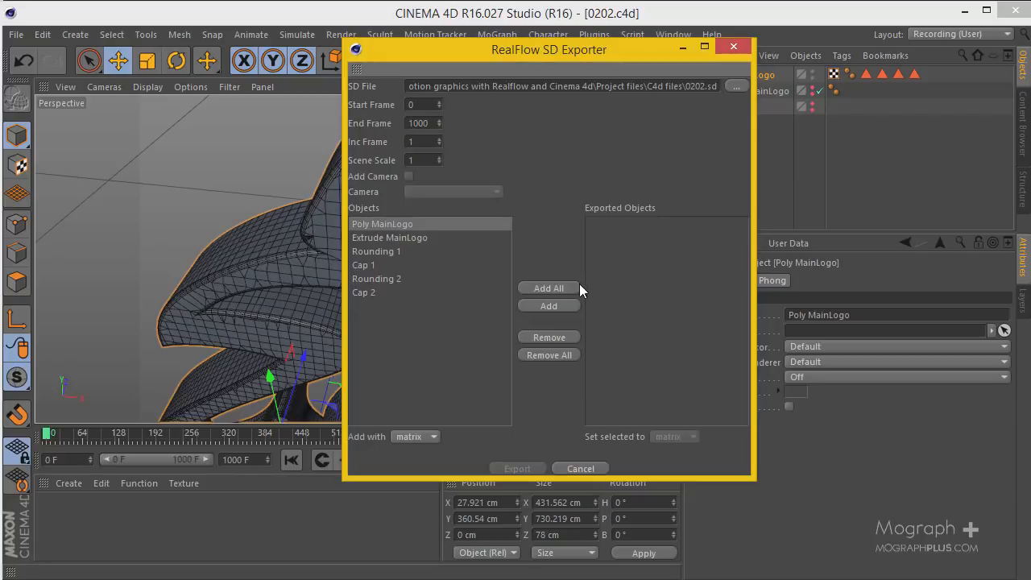
left_click(548, 306)
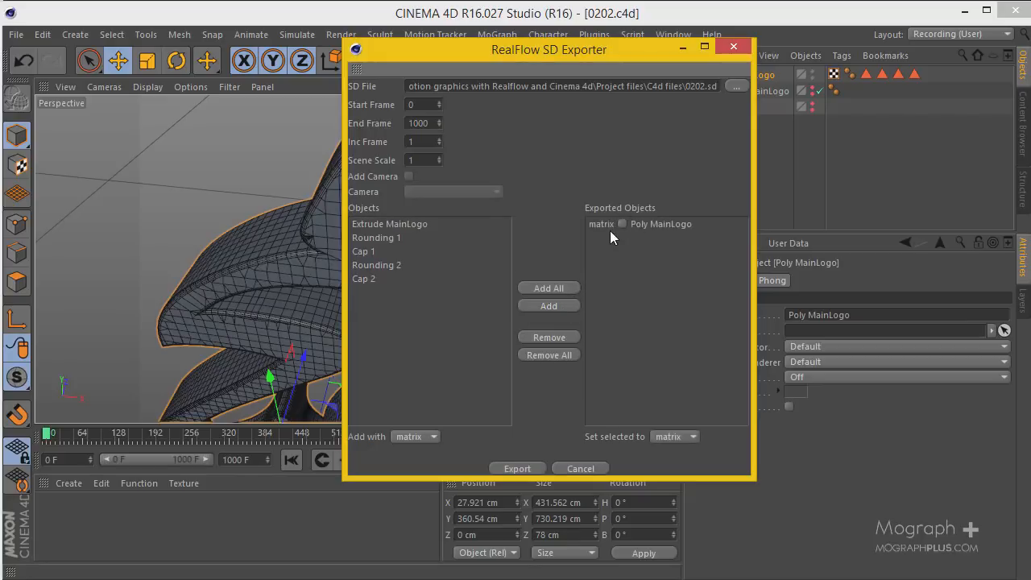
mouse_move(641, 248)
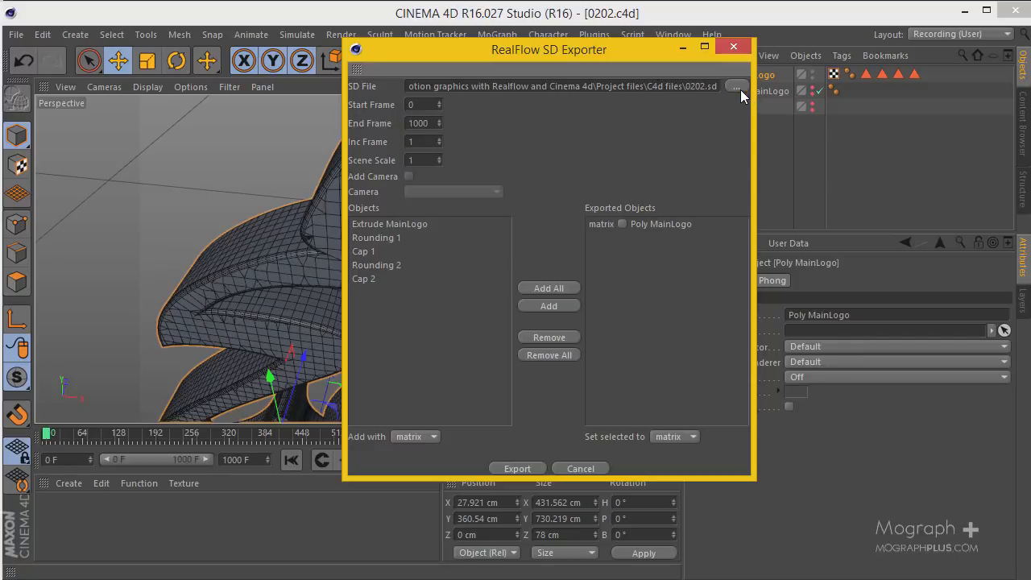
Browse the Project files folder as an SD file destination, then cancel without choosing one.
left_click(734, 87)
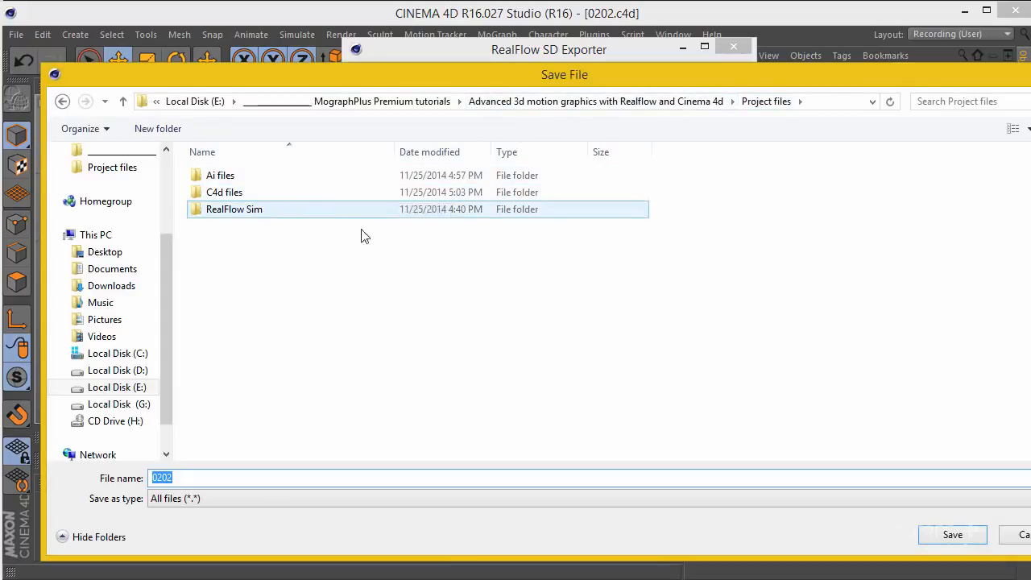
mouse_move(284, 216)
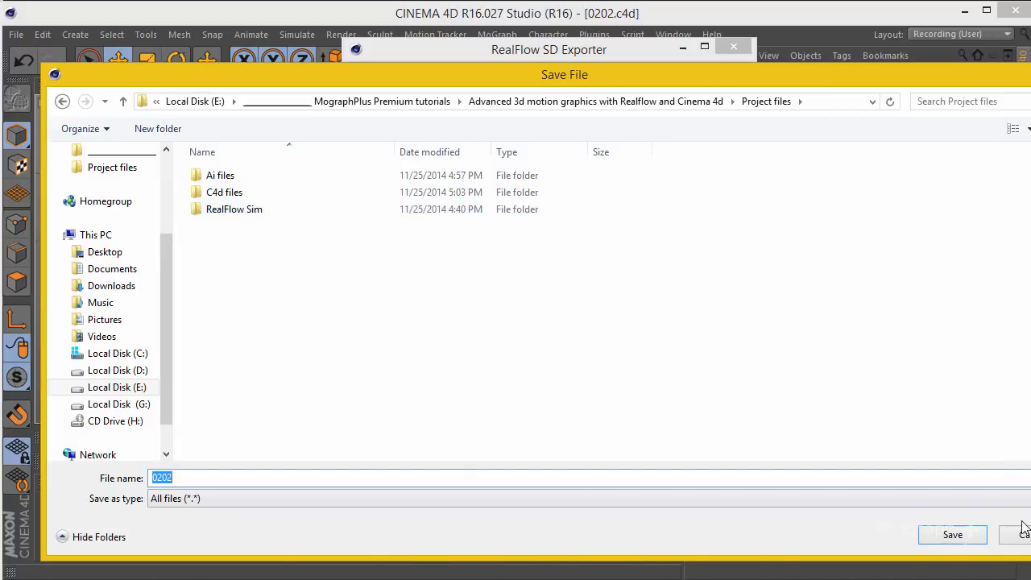
left_click(951, 534)
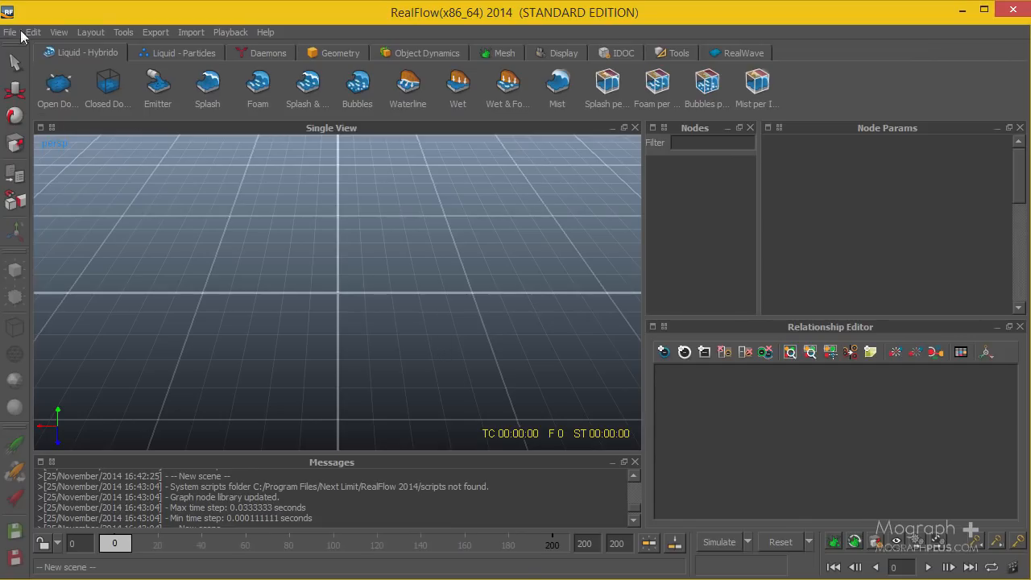
mouse_move(36, 42)
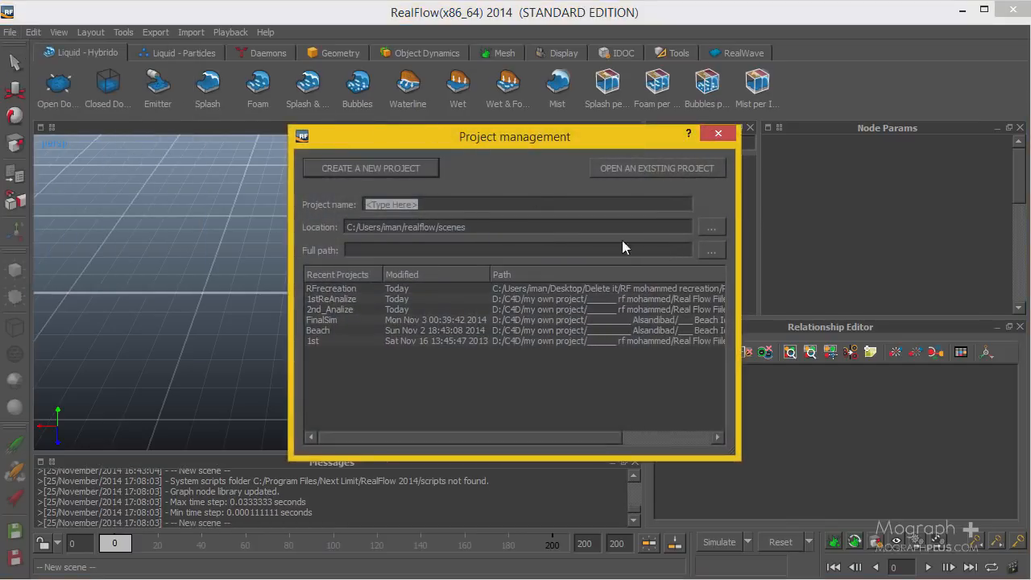
Set the new RealFlow project's location to Project files\RealFlow Sim.
left_click(712, 225)
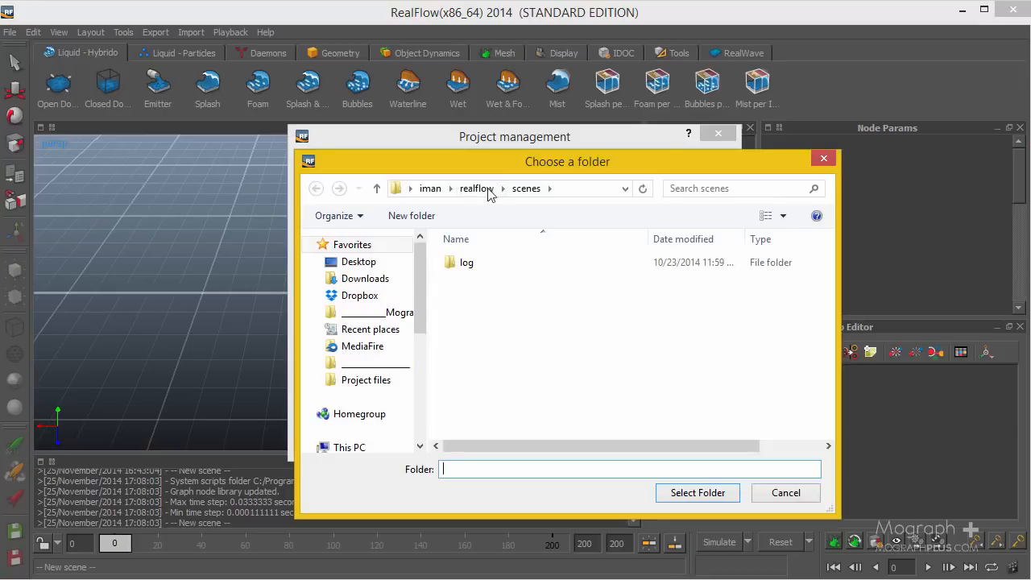
left_click(365, 380)
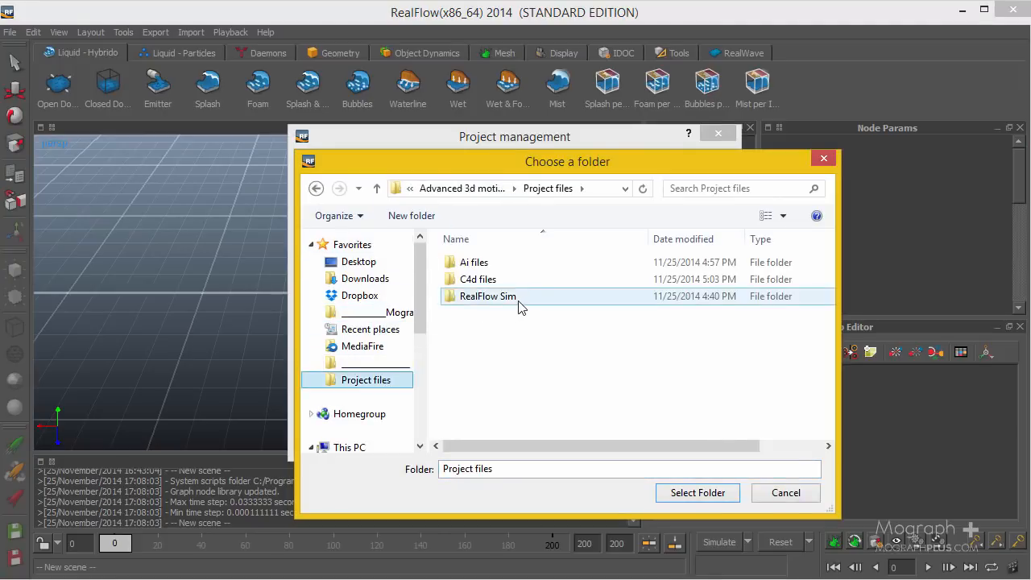
double_click(487, 297)
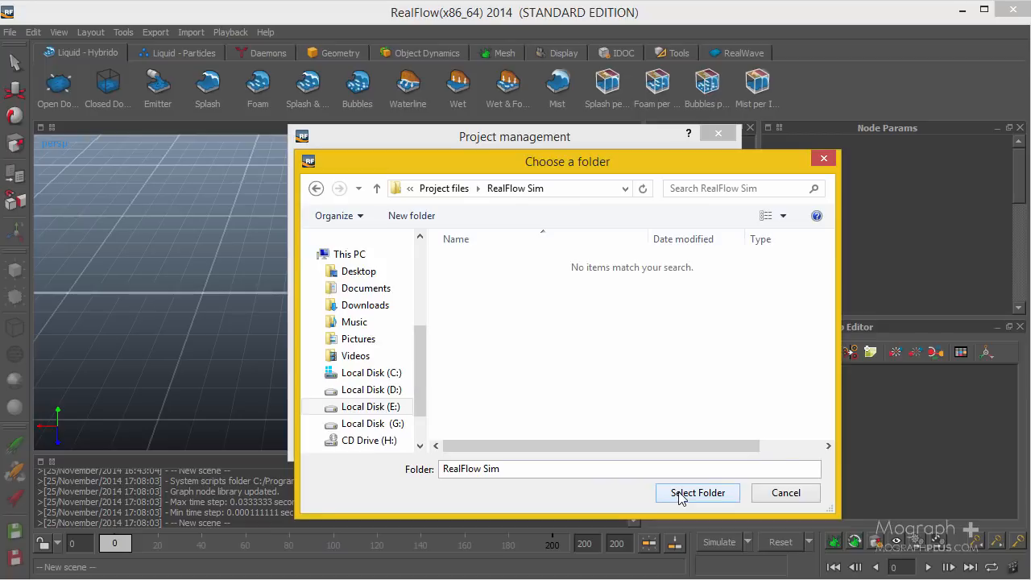
left_click(696, 493)
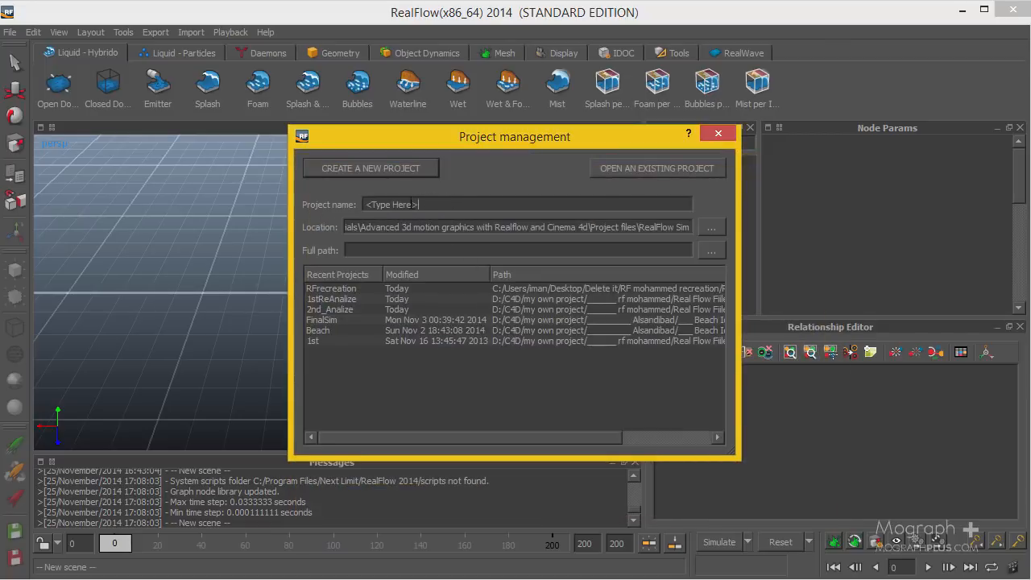
Name the project Fluid Sim and create it.
type("F;ui")
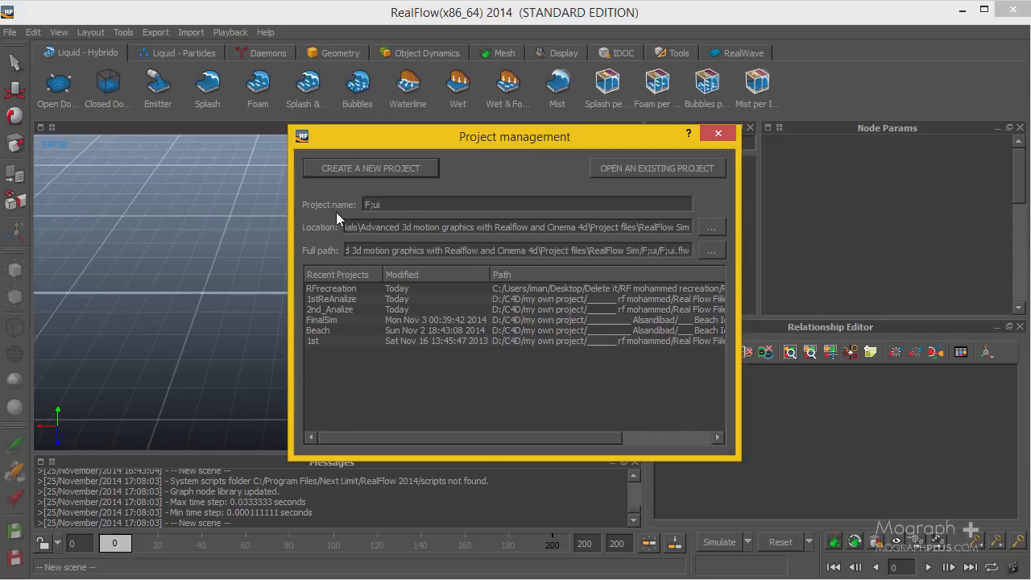
key("BackSpace")
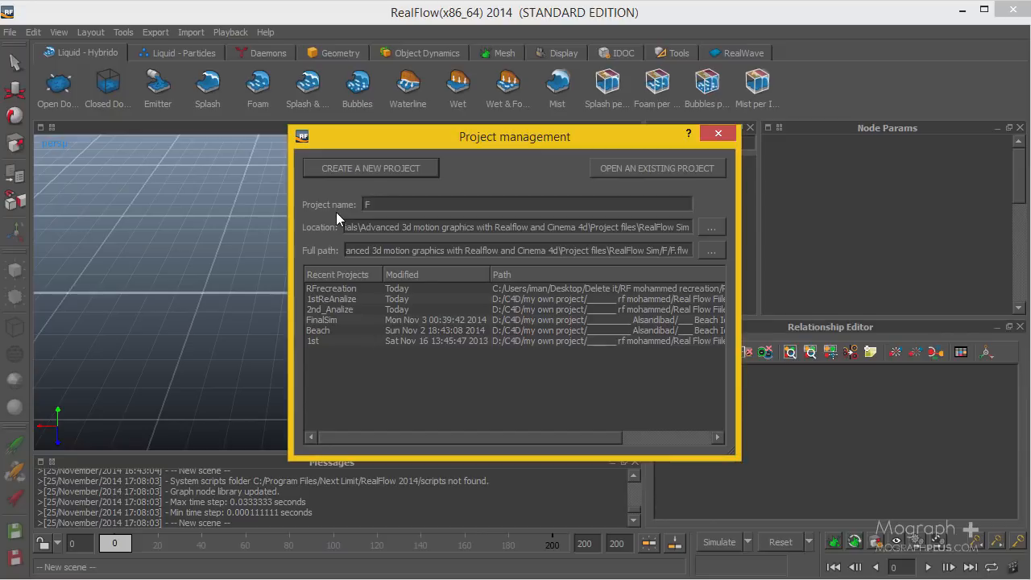
type("luid Sim")
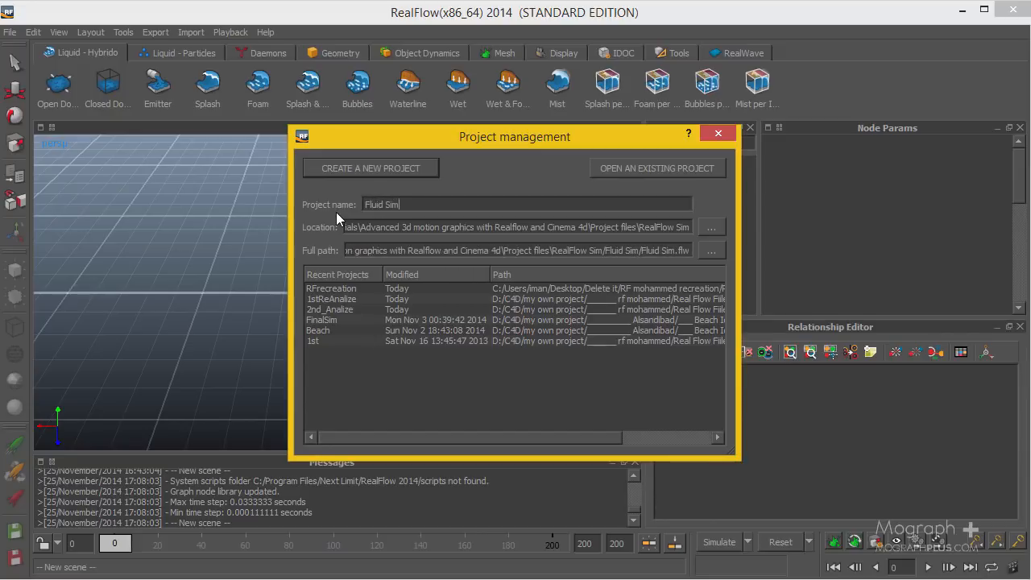
left_click(370, 167)
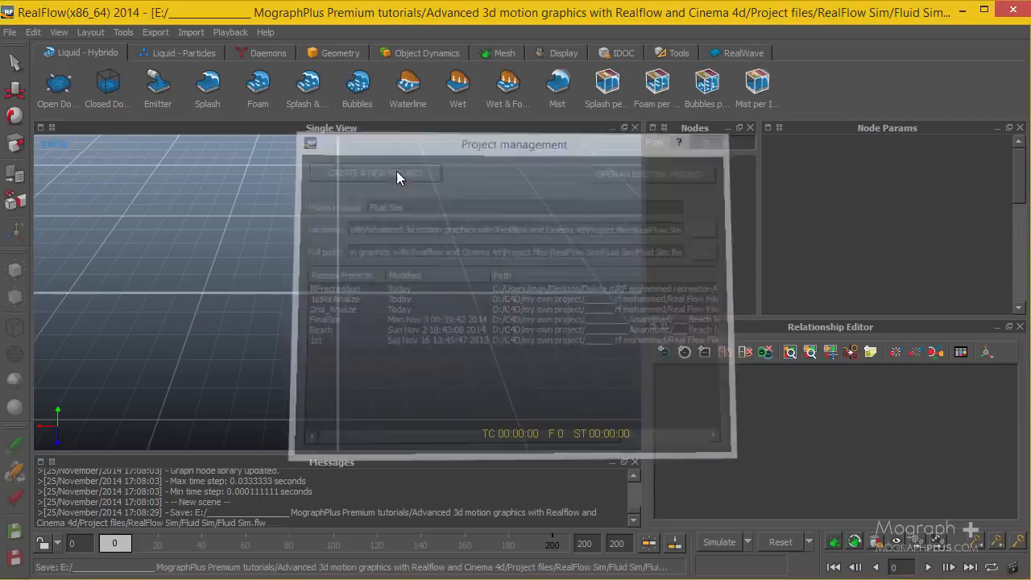
left_click(377, 174)
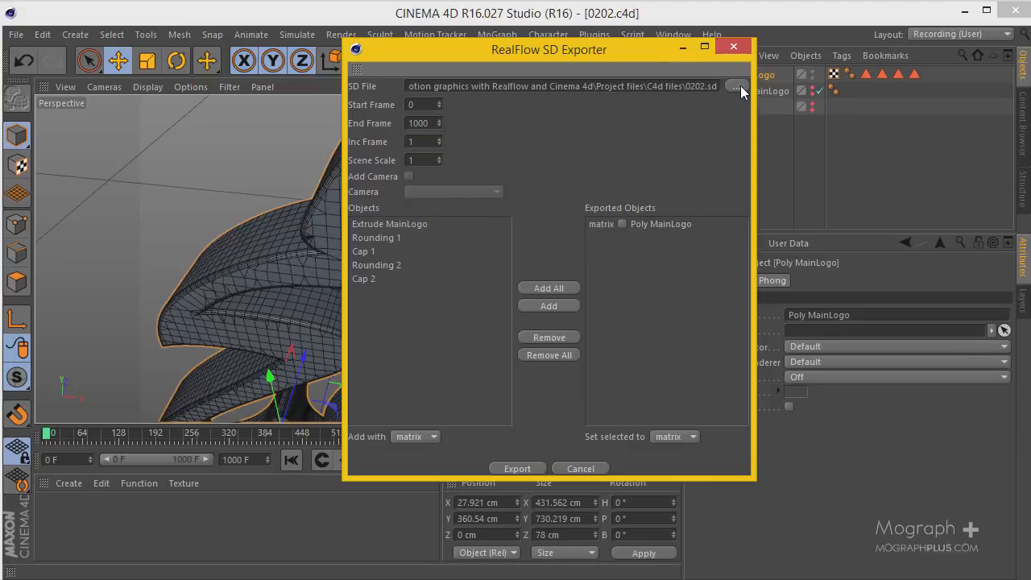
Point the SD file path to RealFlow Sim > Fluid Sim > objects and enter the file name.
left_click(735, 87)
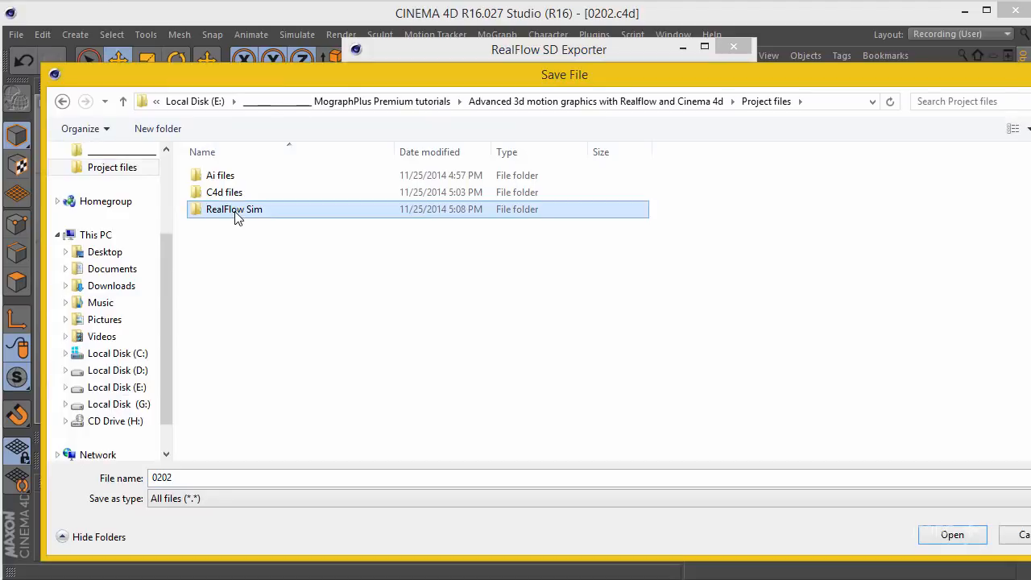
double_click(233, 209)
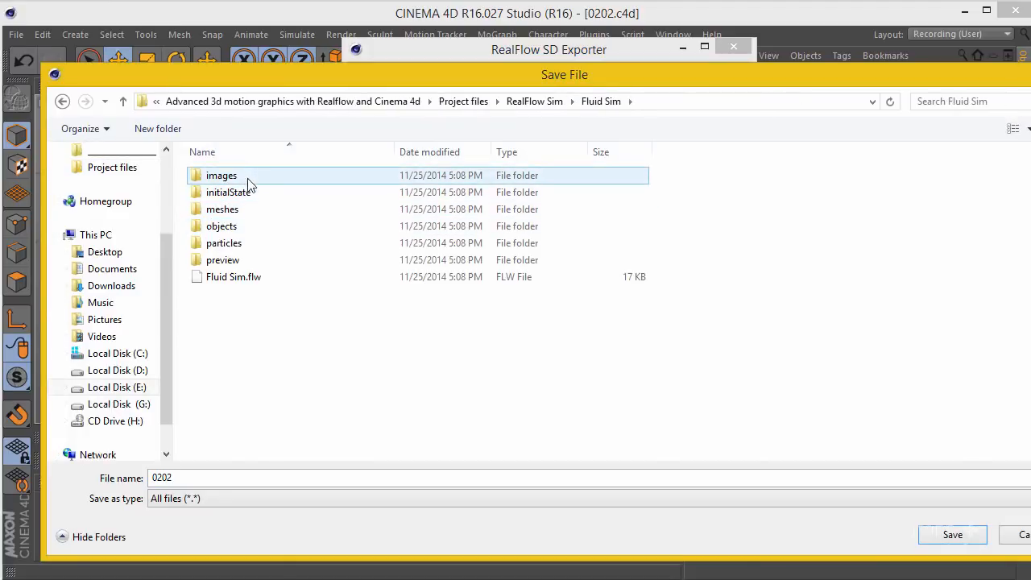
left_click(223, 226)
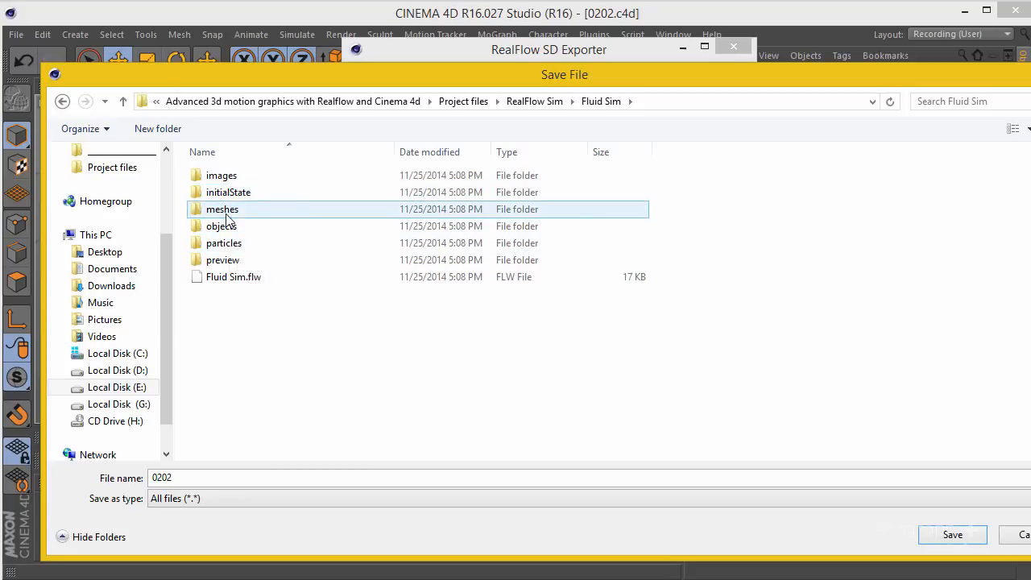
left_click(222, 226)
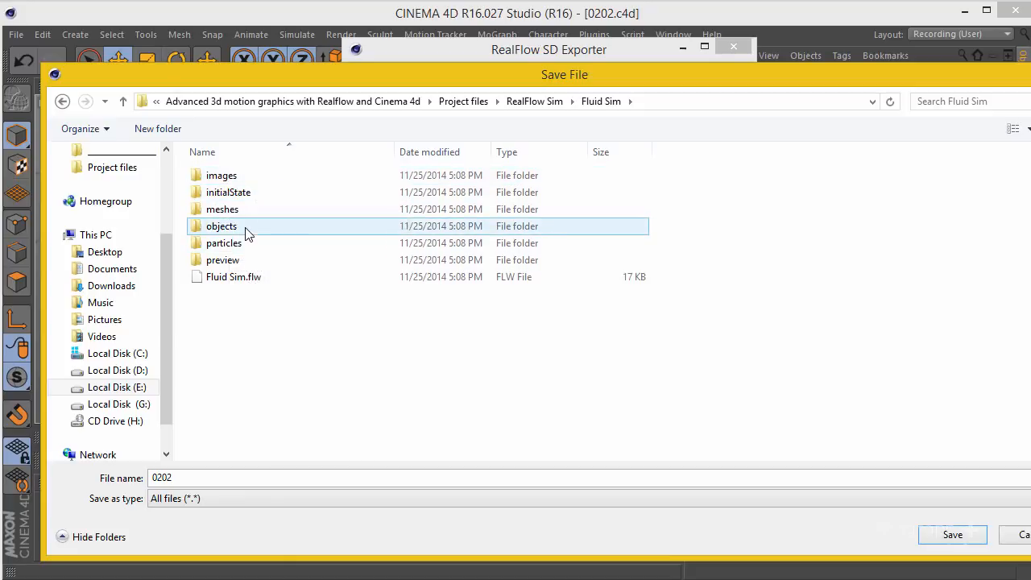
mouse_move(245, 228)
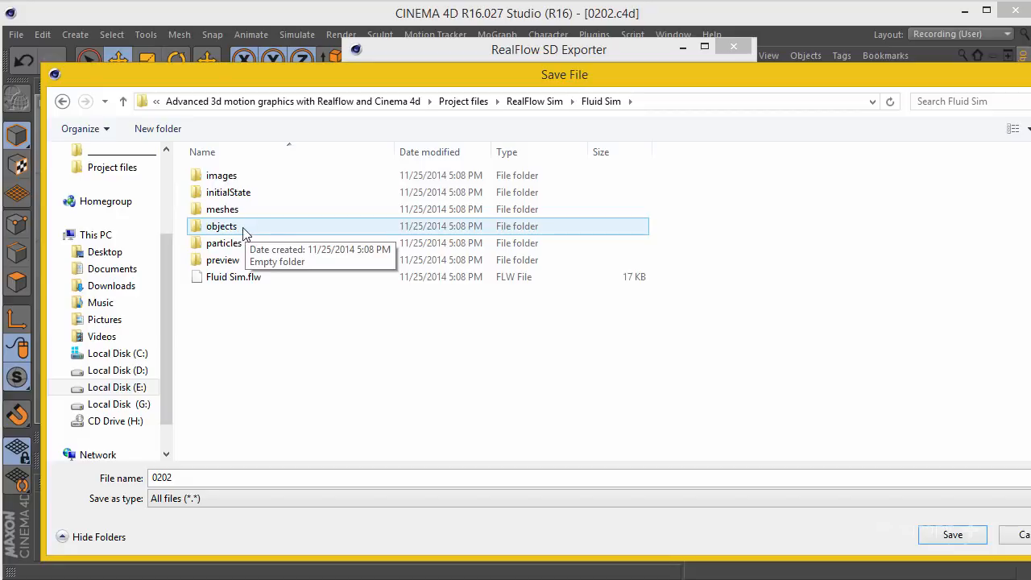
mouse_move(241, 232)
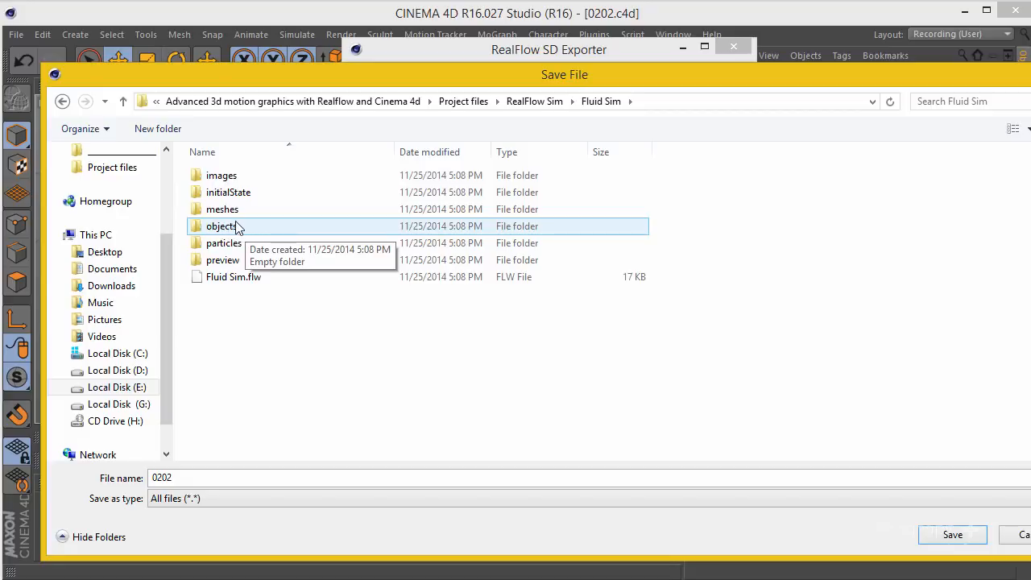
mouse_move(245, 232)
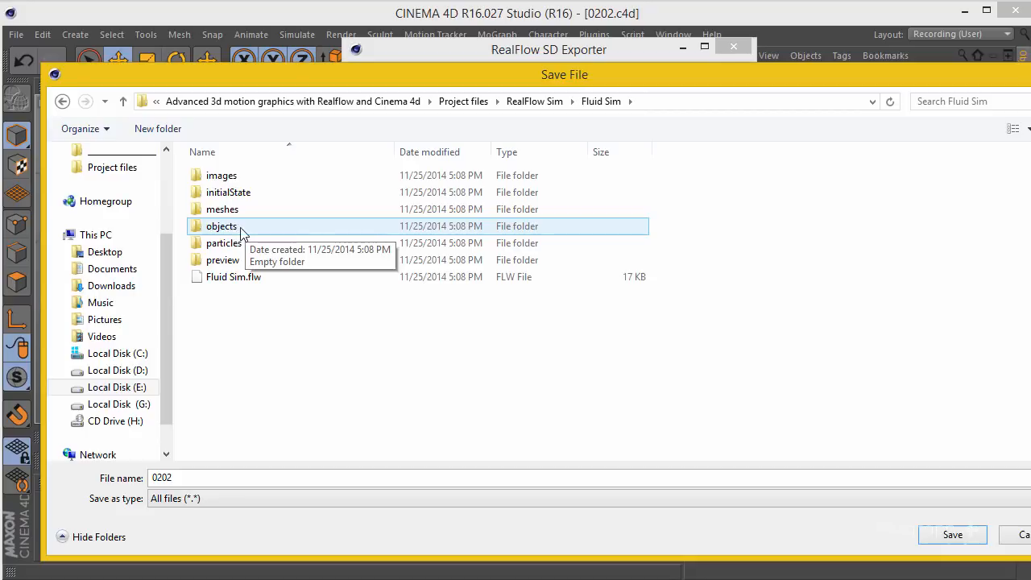
double_click(223, 225)
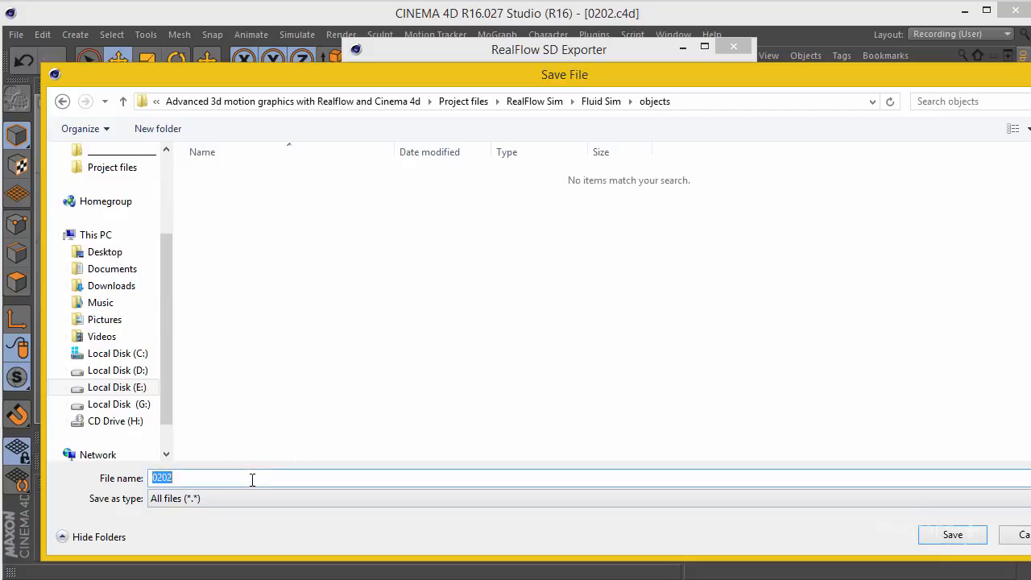
type("Mail")
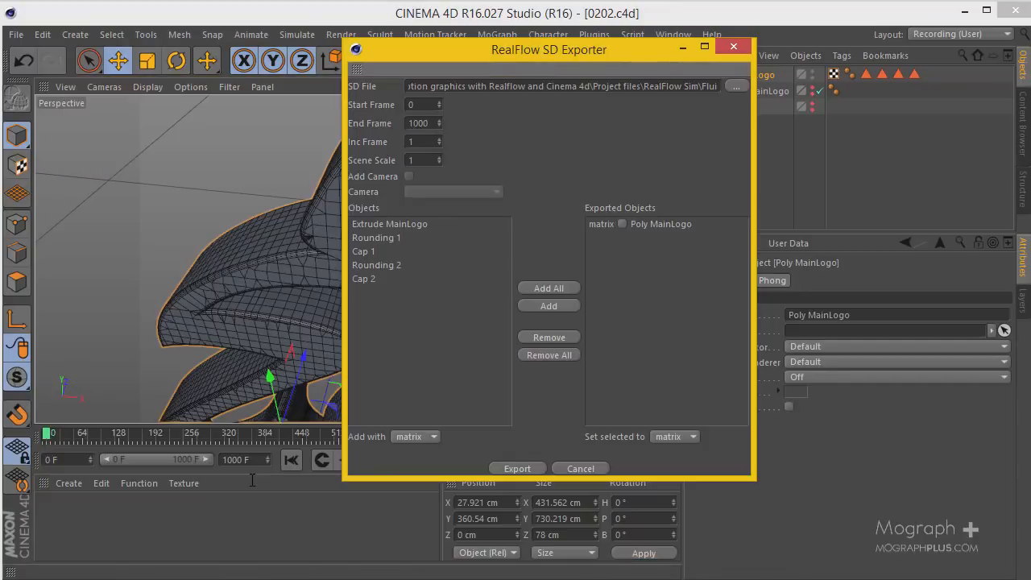
mouse_move(457, 464)
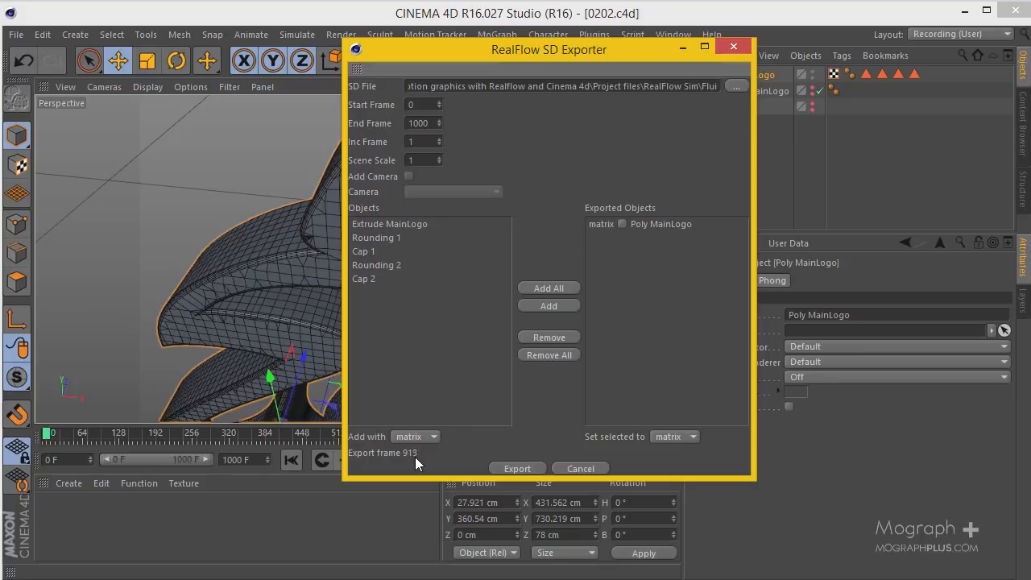
Close the exporter after the SD frames finish exporting and save the scene.
left_click(580, 467)
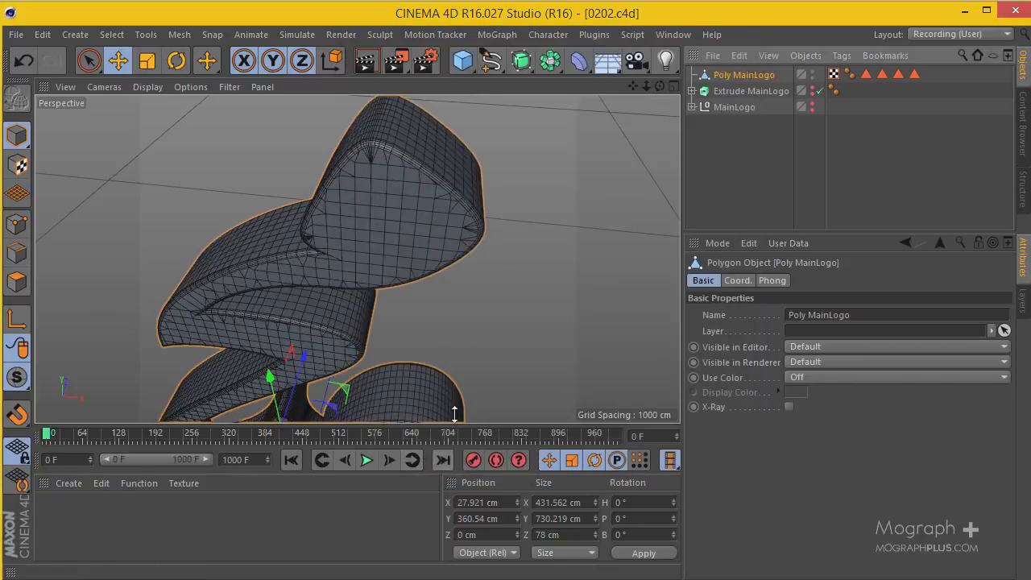
left_click(14, 34)
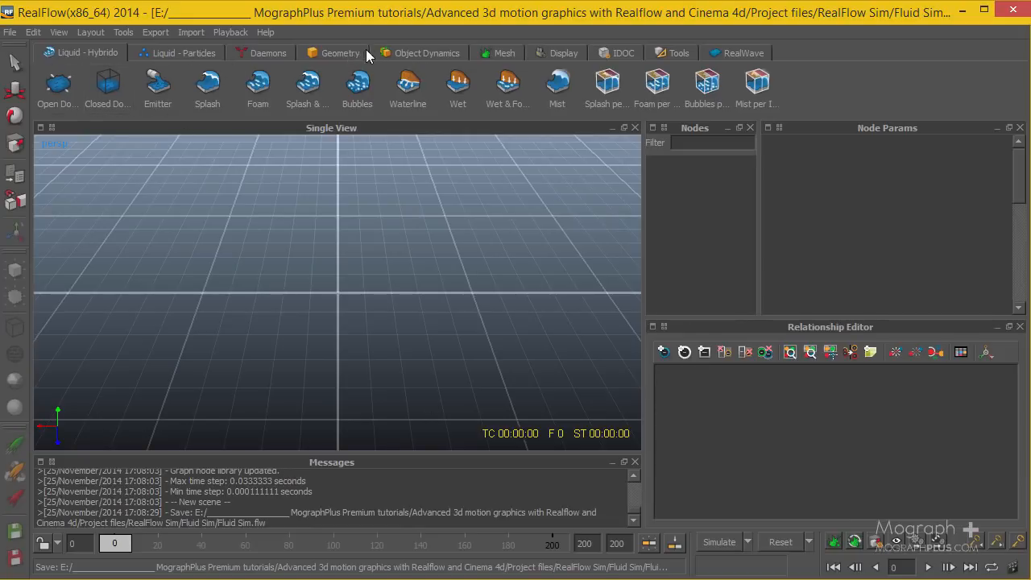
Import MainLogo.sd from the objects folder via the Geometry shelf's Import.
left_click(339, 52)
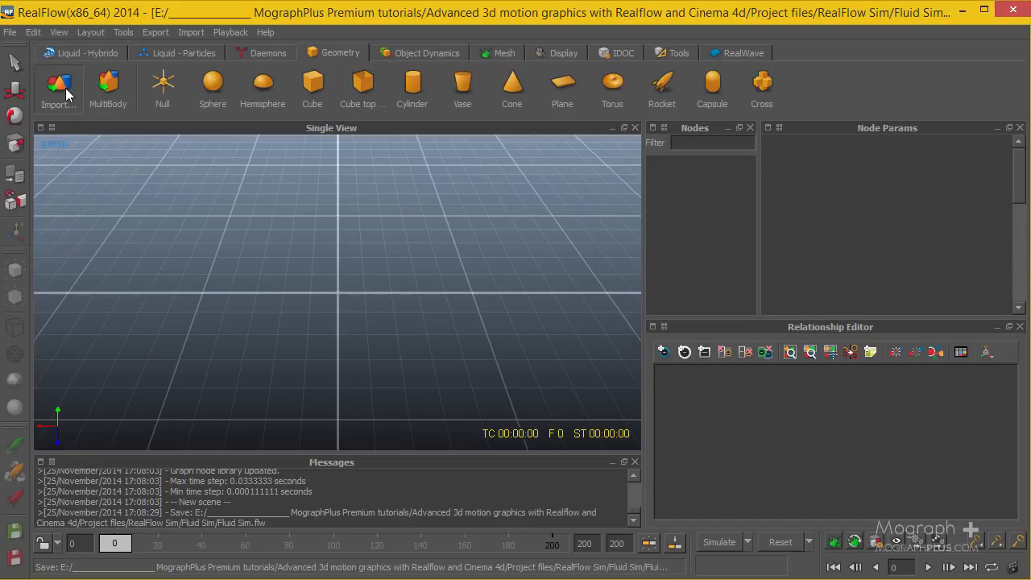
left_click(58, 84)
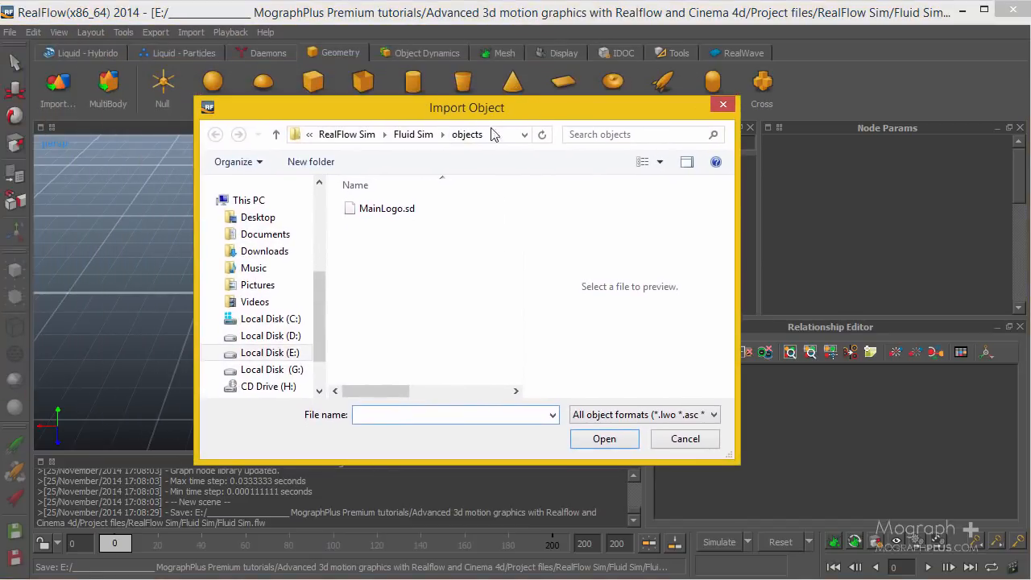
left_click(386, 208)
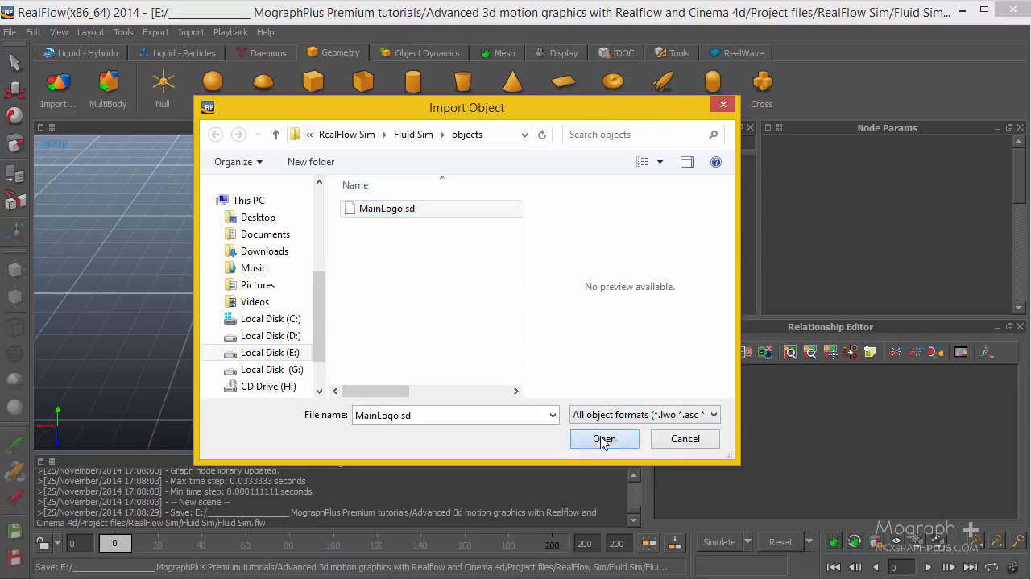
left_click(602, 438)
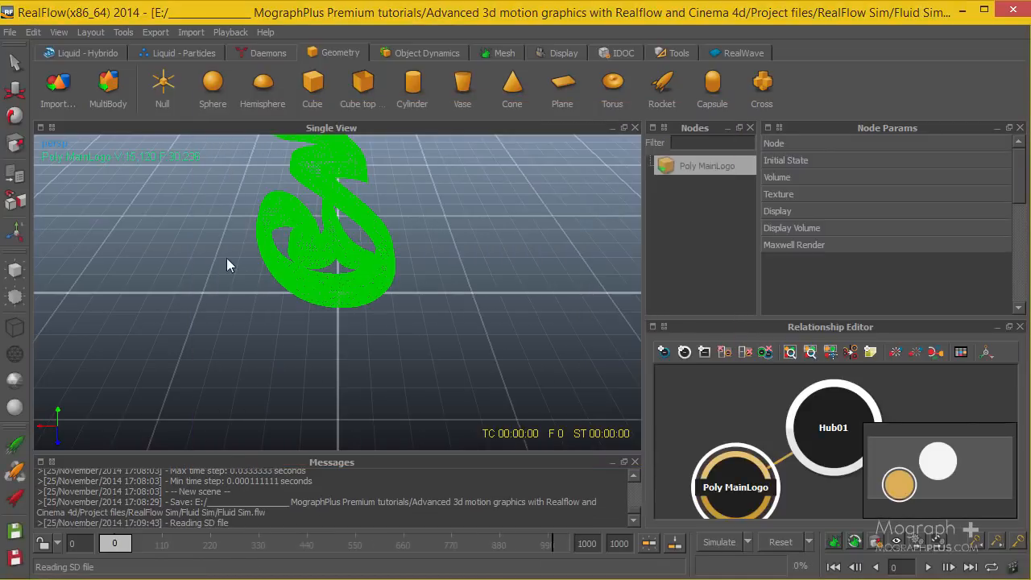